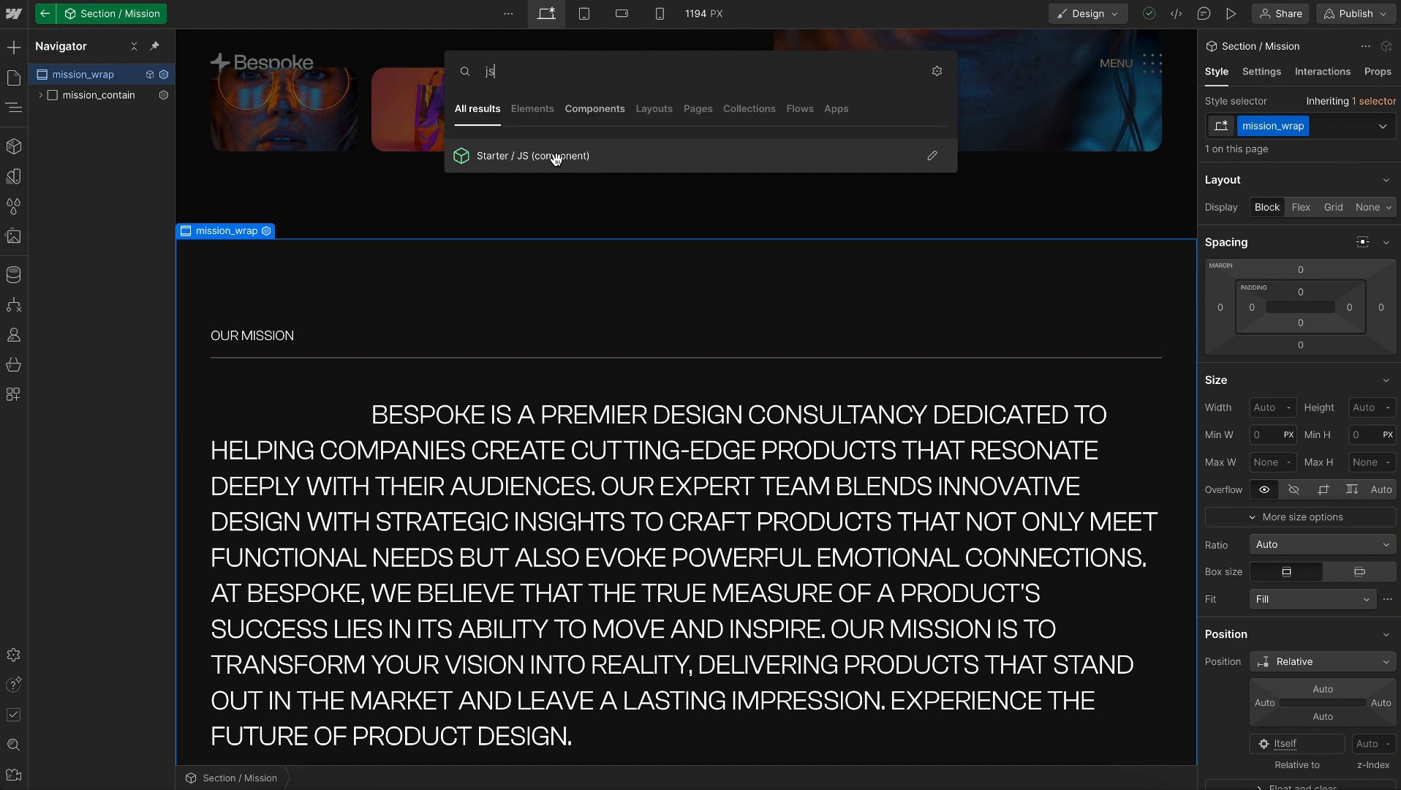
- Exit the Mission component and browse the site's Pages list to reach Section / Hero
key("Escape")
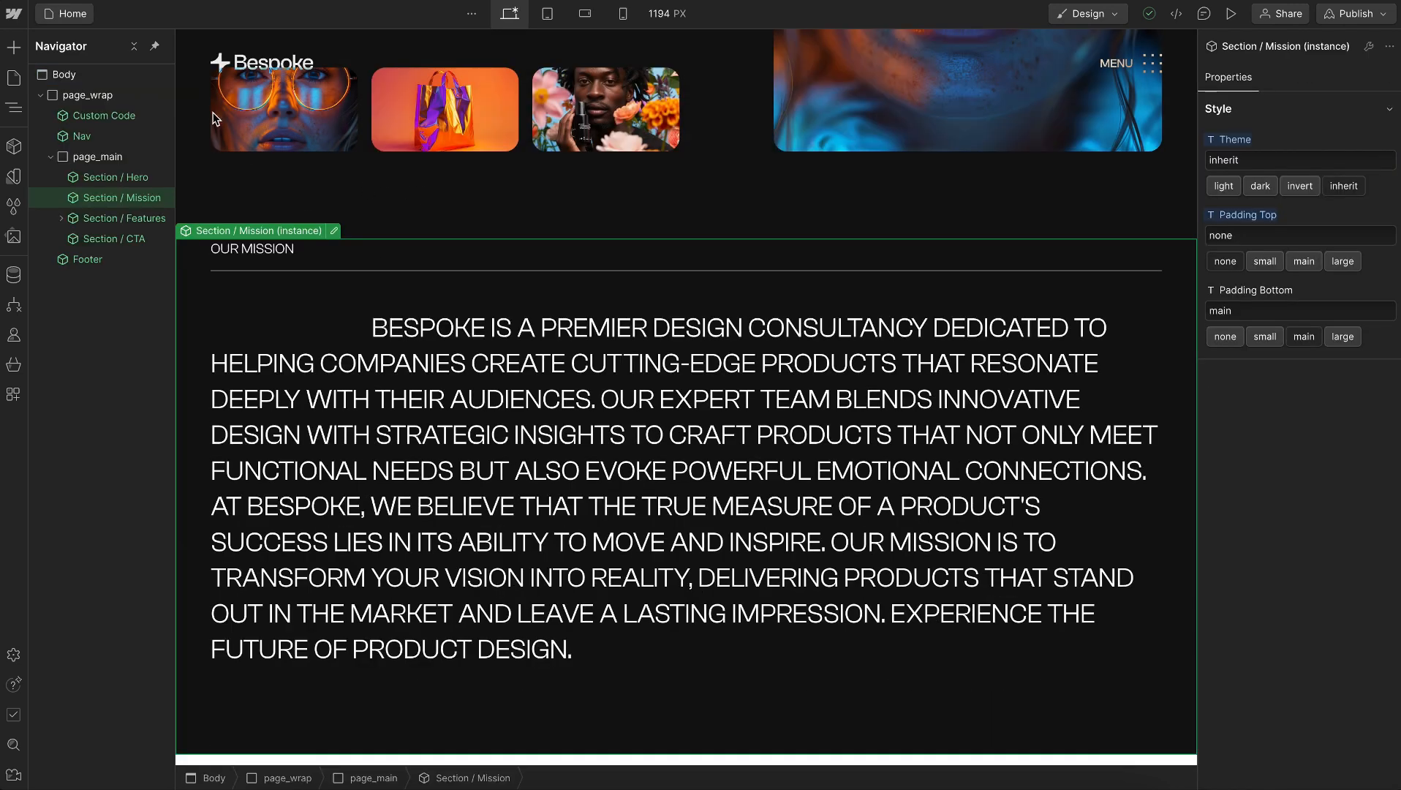
left_click(12, 78)
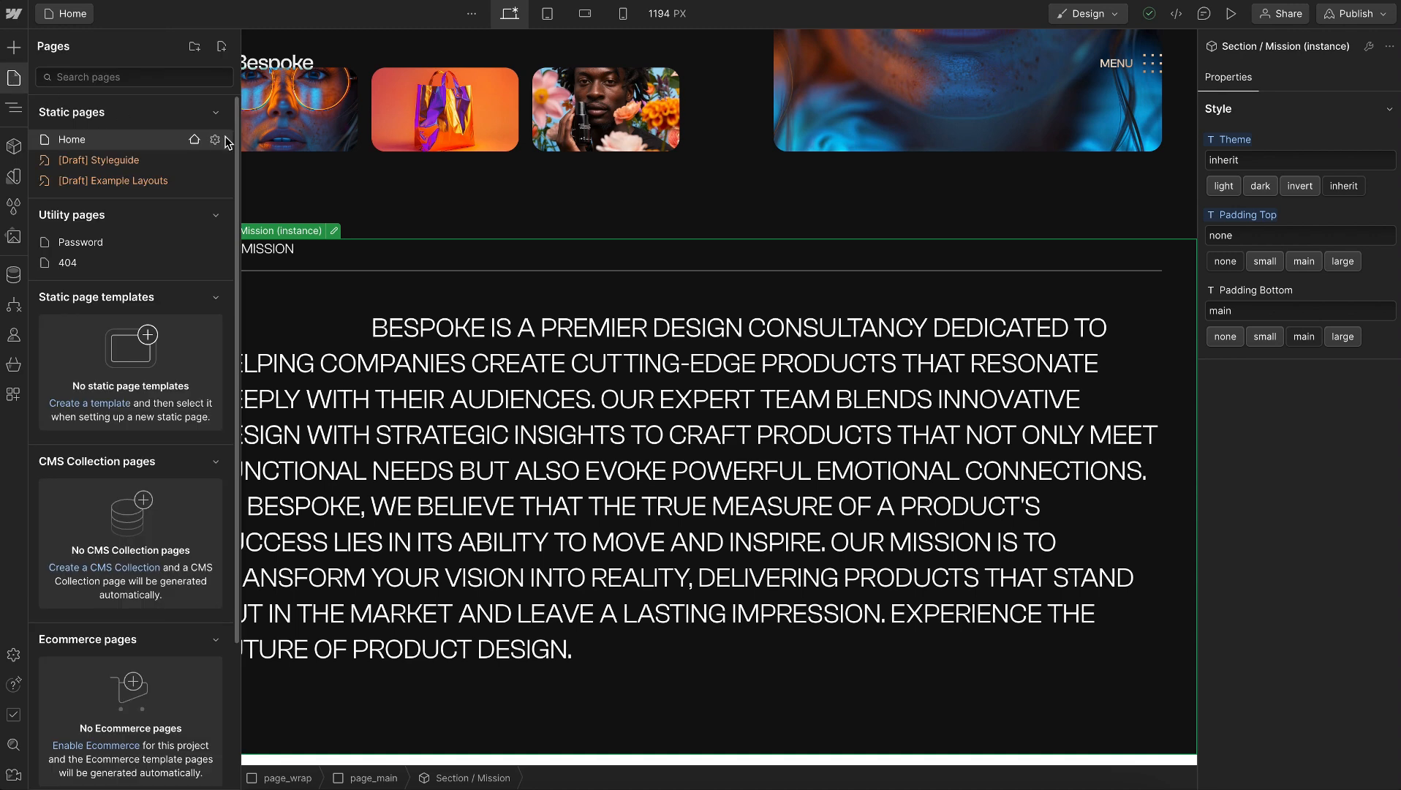
mouse_move(215, 139)
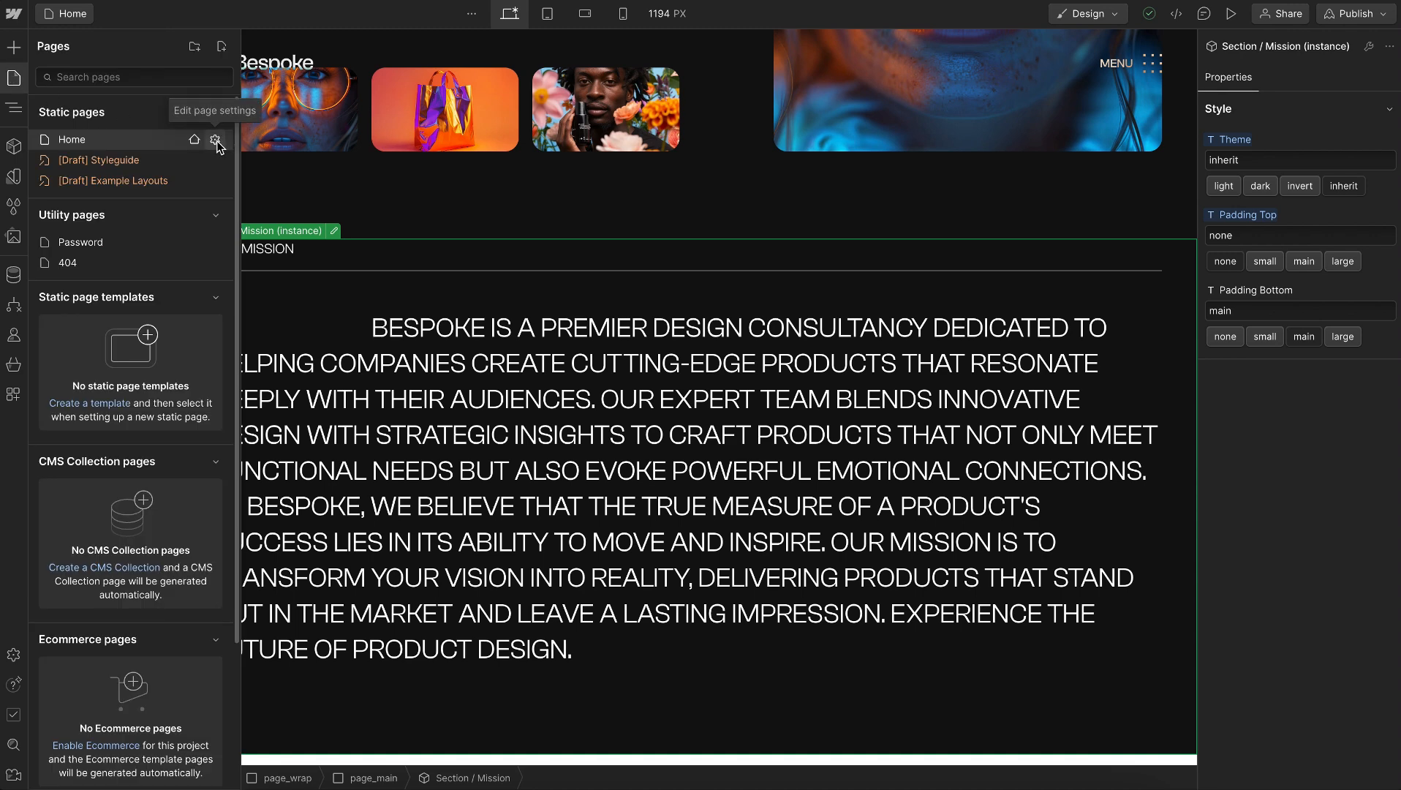
scroll("down", 3)
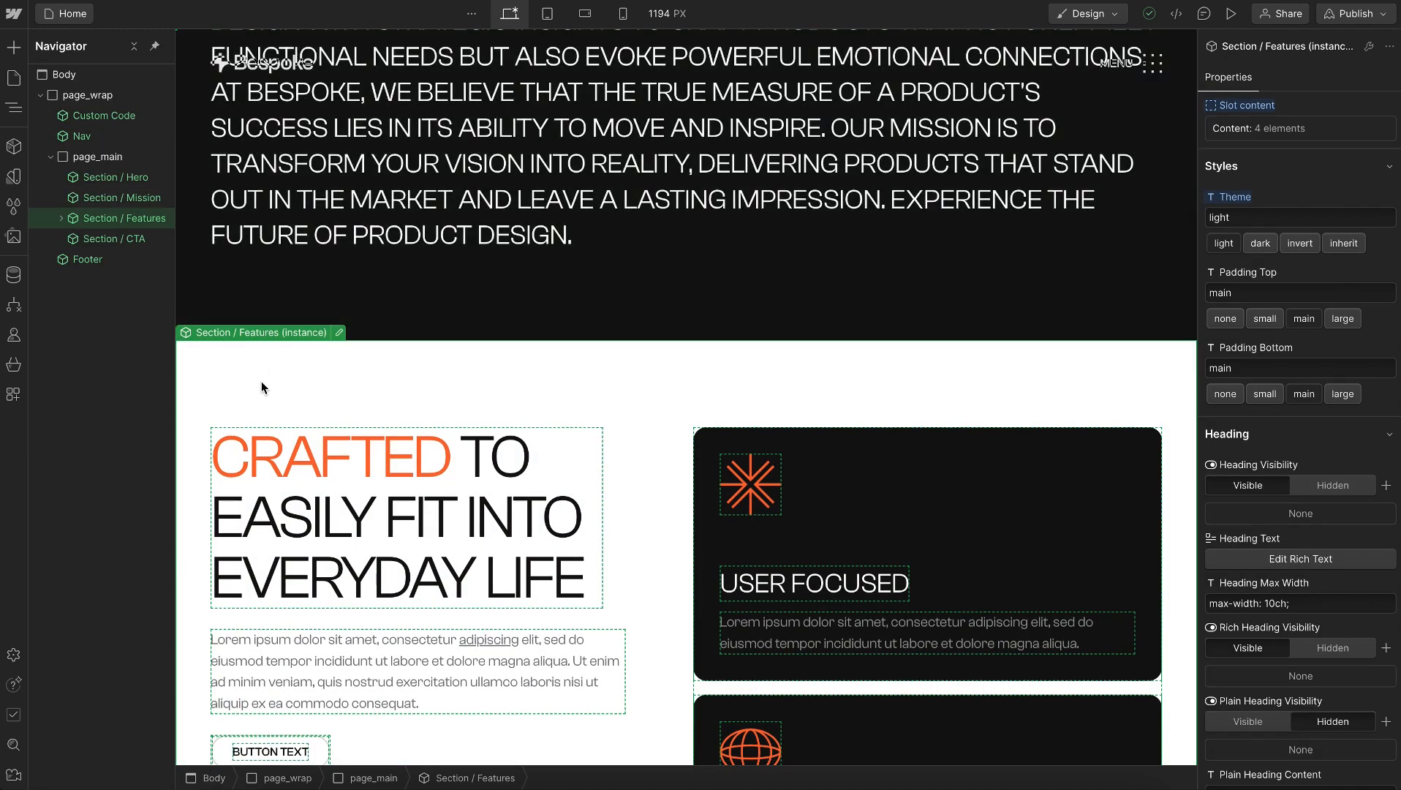
mouse_move(329, 365)
type("js")
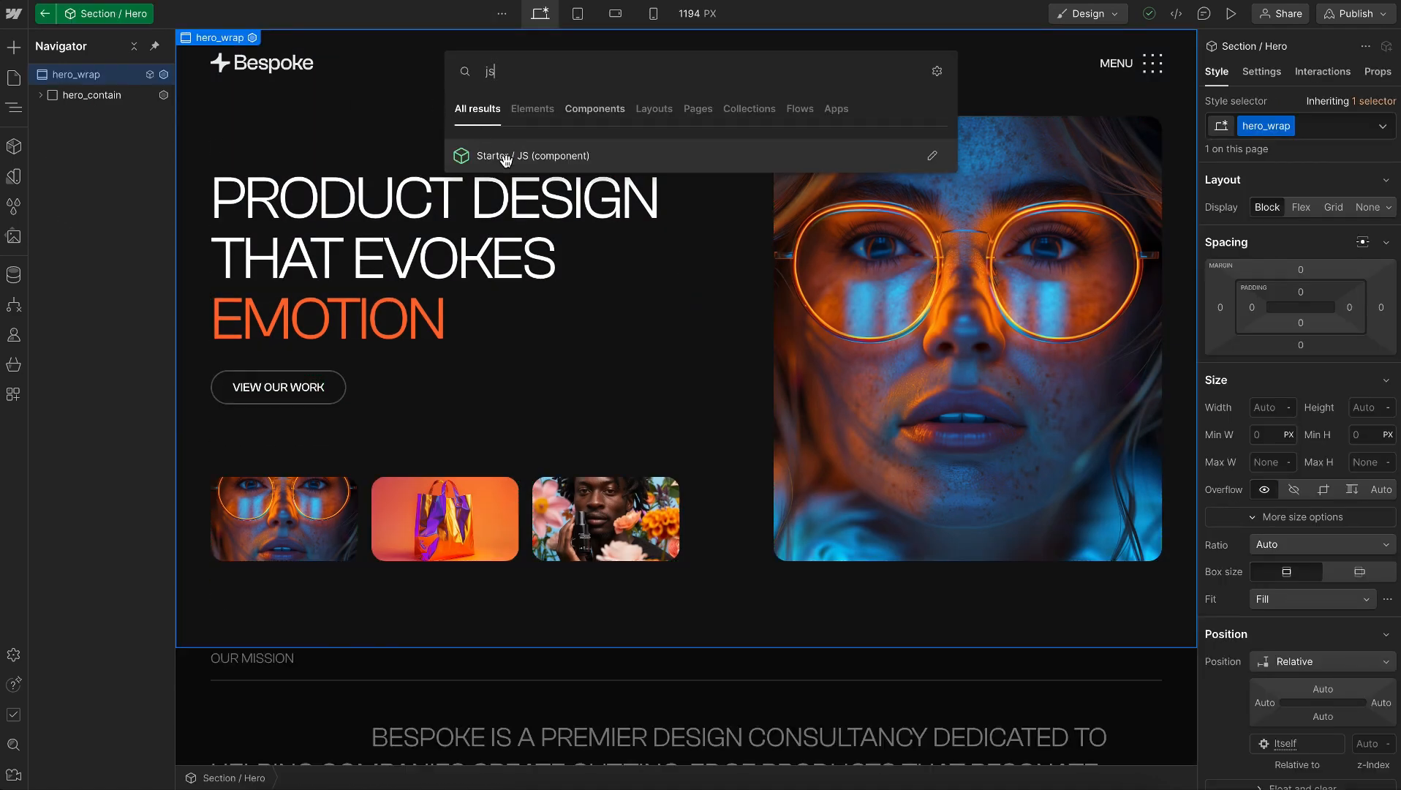
- Insert the Starter / JS component into hero_wrap, then move to the Page Functions notes
left_click(523, 155)
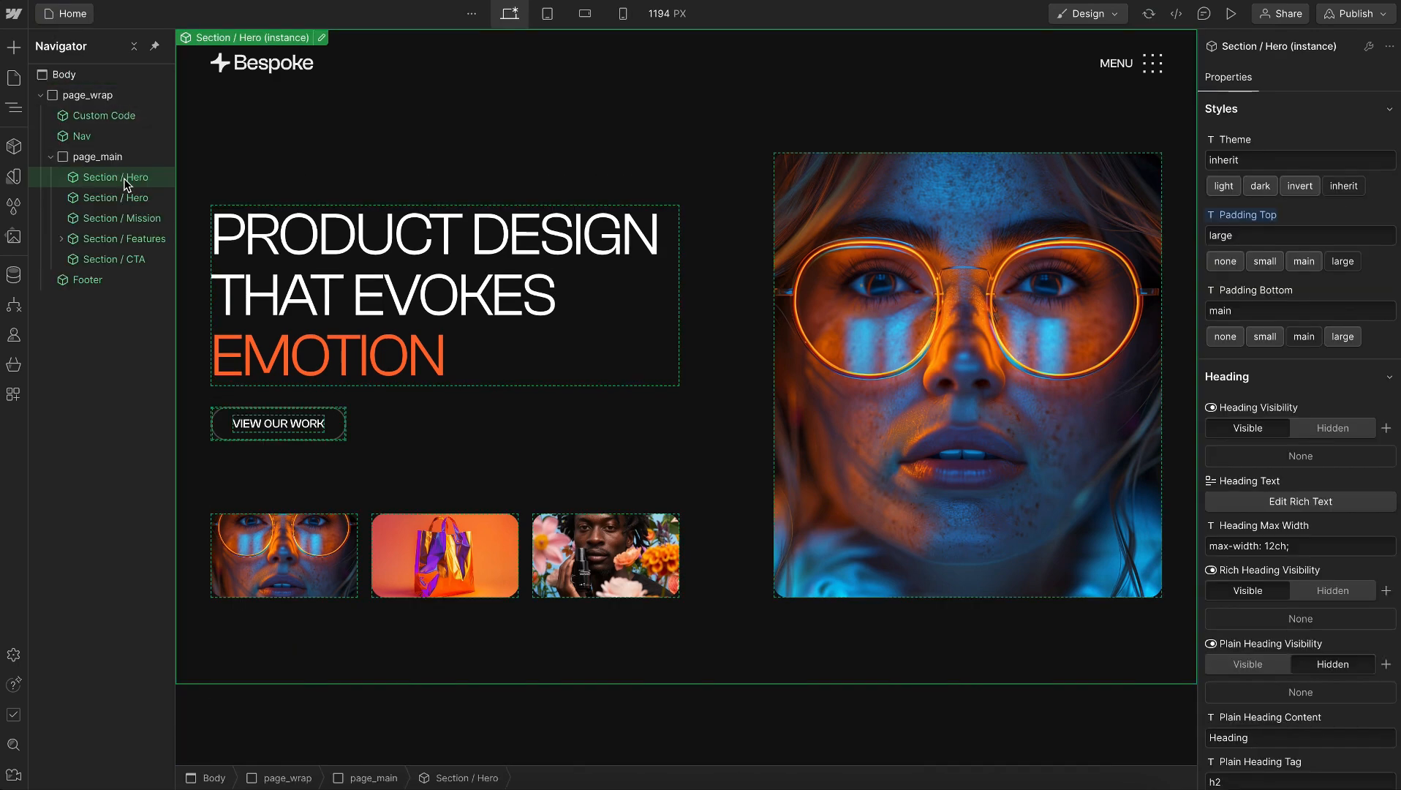
left_click(120, 198)
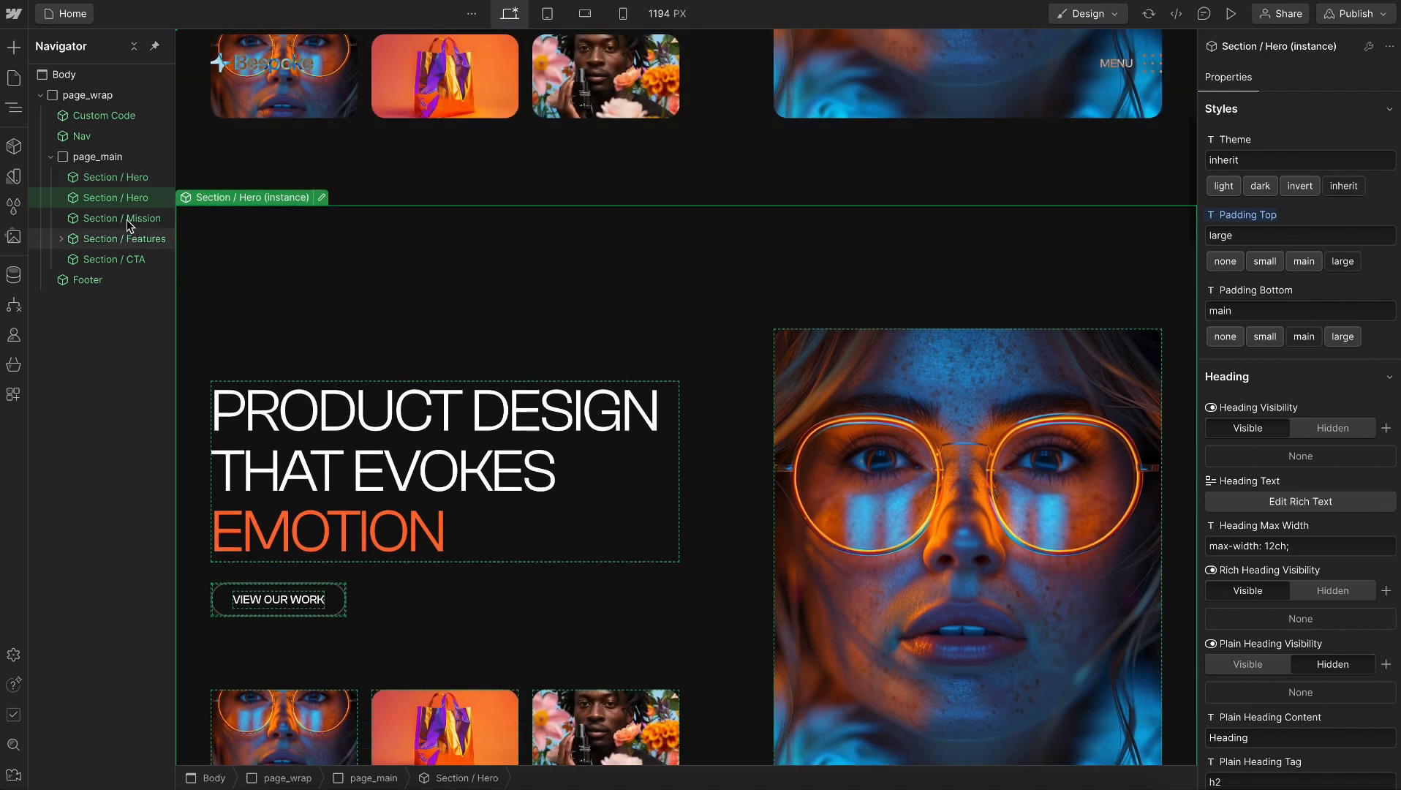
mouse_move(134, 200)
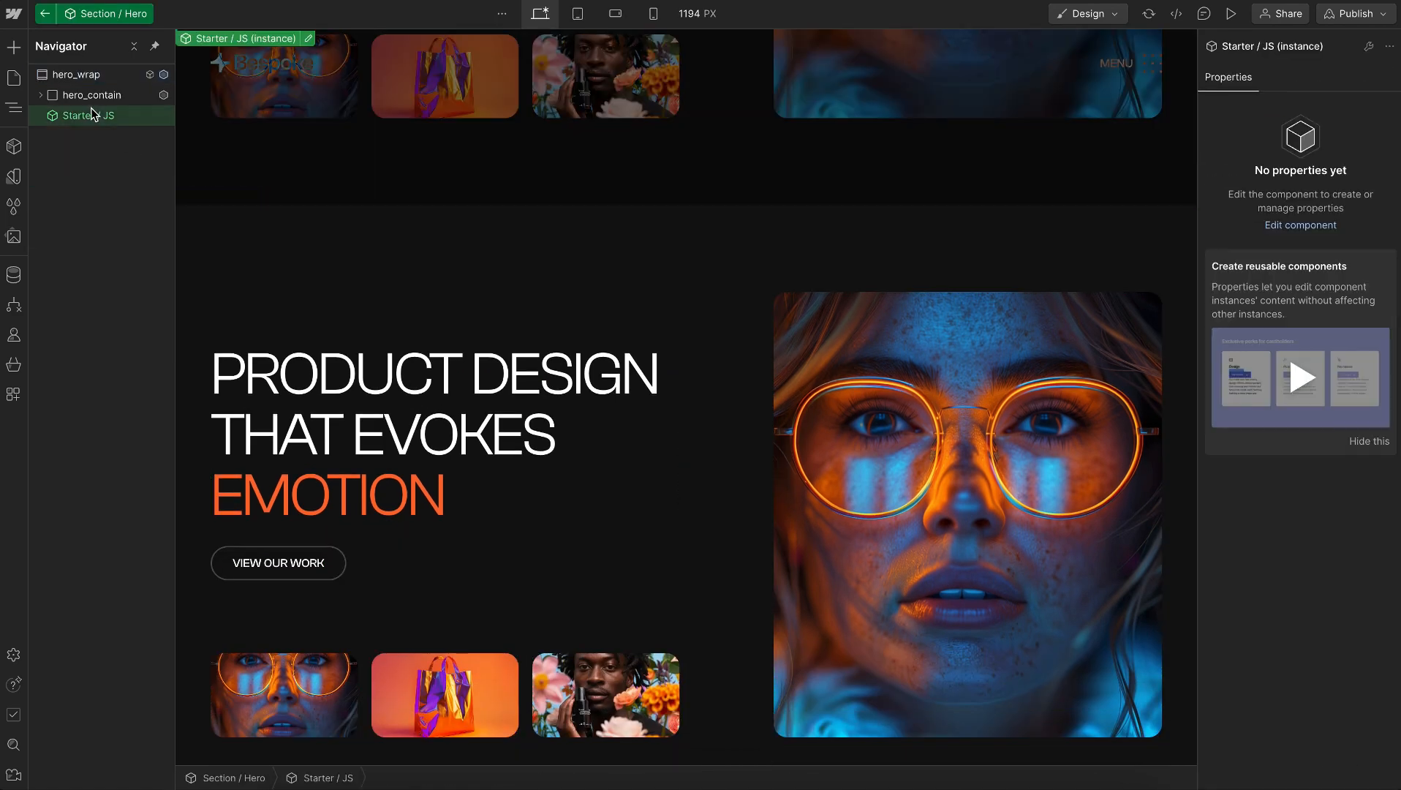
left_click(76, 73)
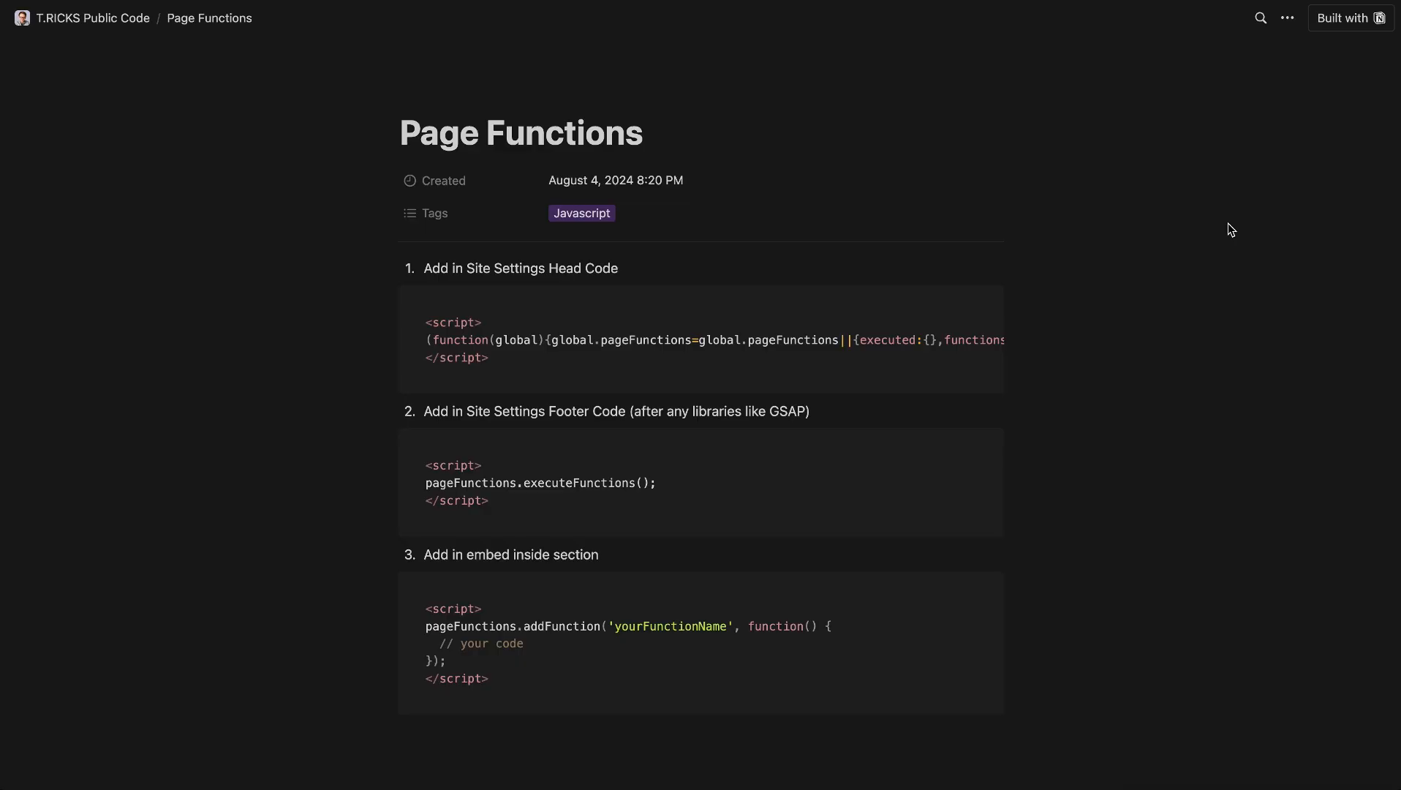
mouse_move(977, 304)
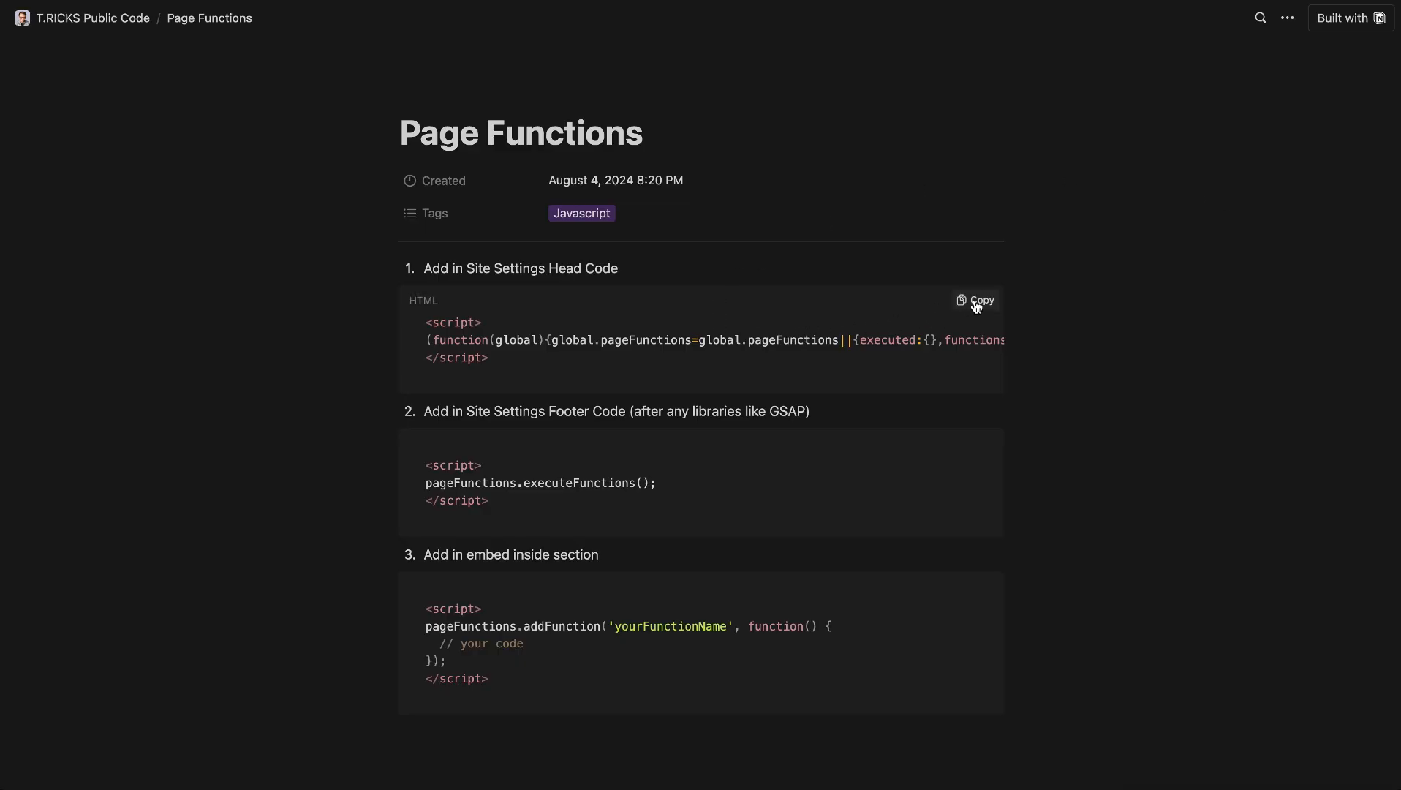
- Copy the first Page Functions snippet meant for the site's head code
left_click(974, 300)
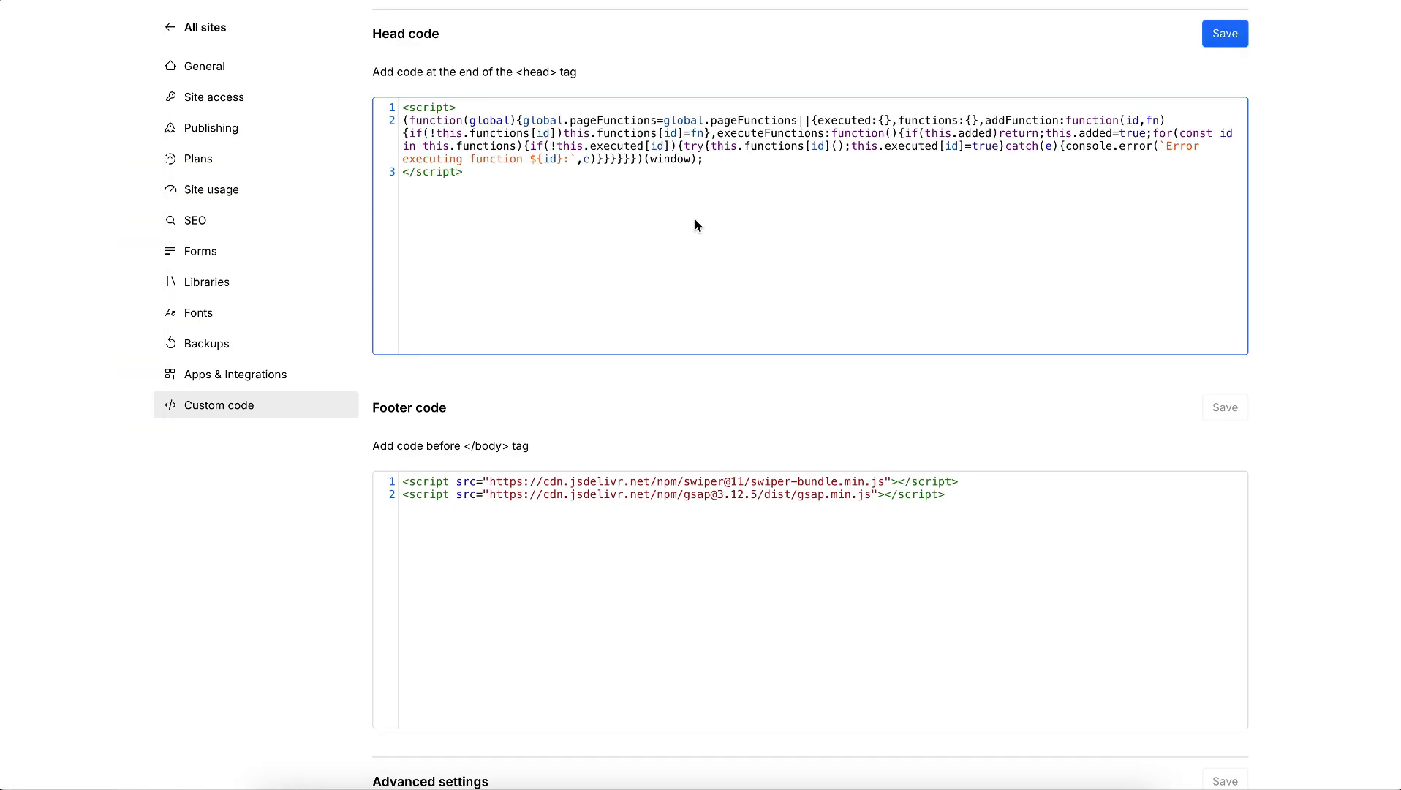
- Save the pasted pageFunctions script as the site's Head code in Custom code settings
left_click(1225, 34)
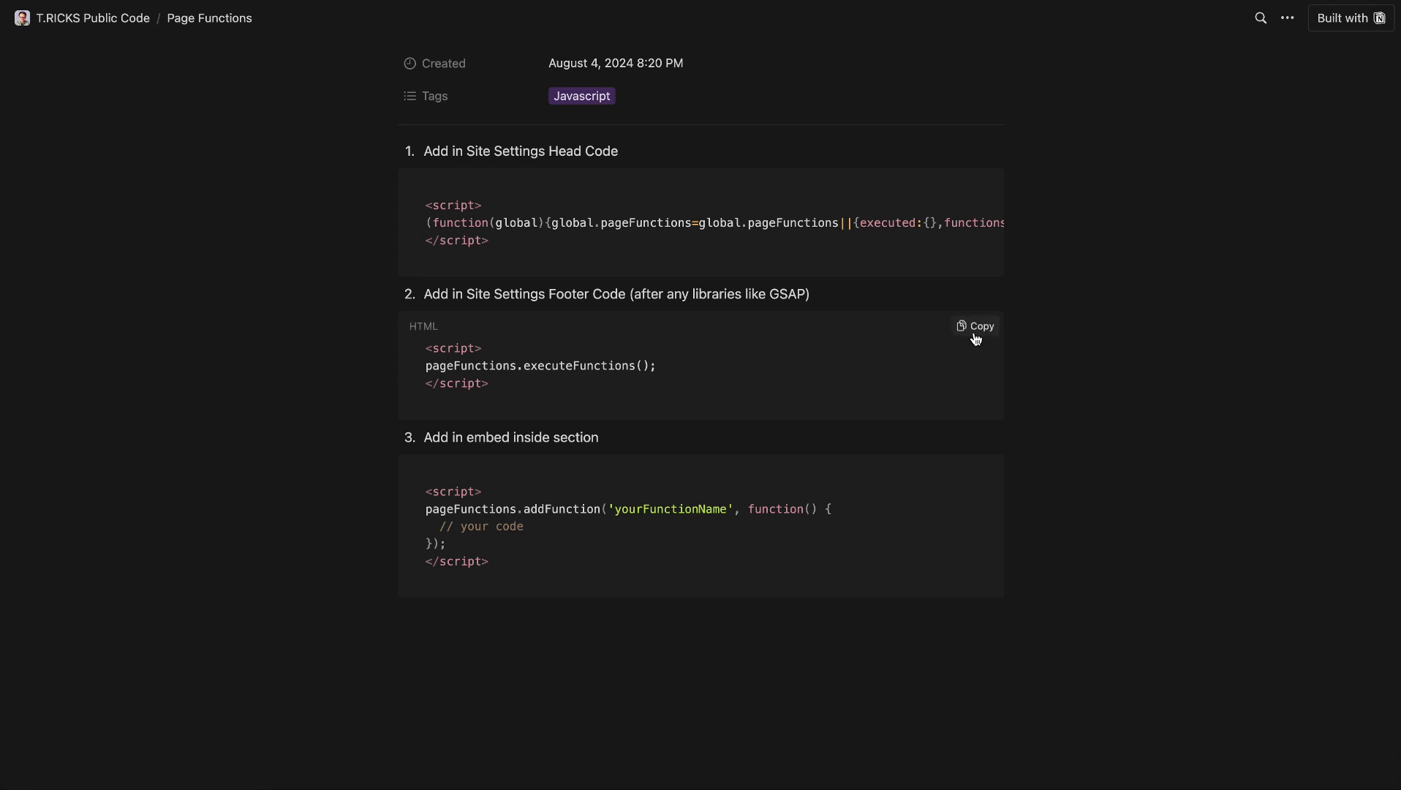
- Copy the executeFunctions snippet, paste it into Footer code after the GSAP library, and save
left_click(974, 326)
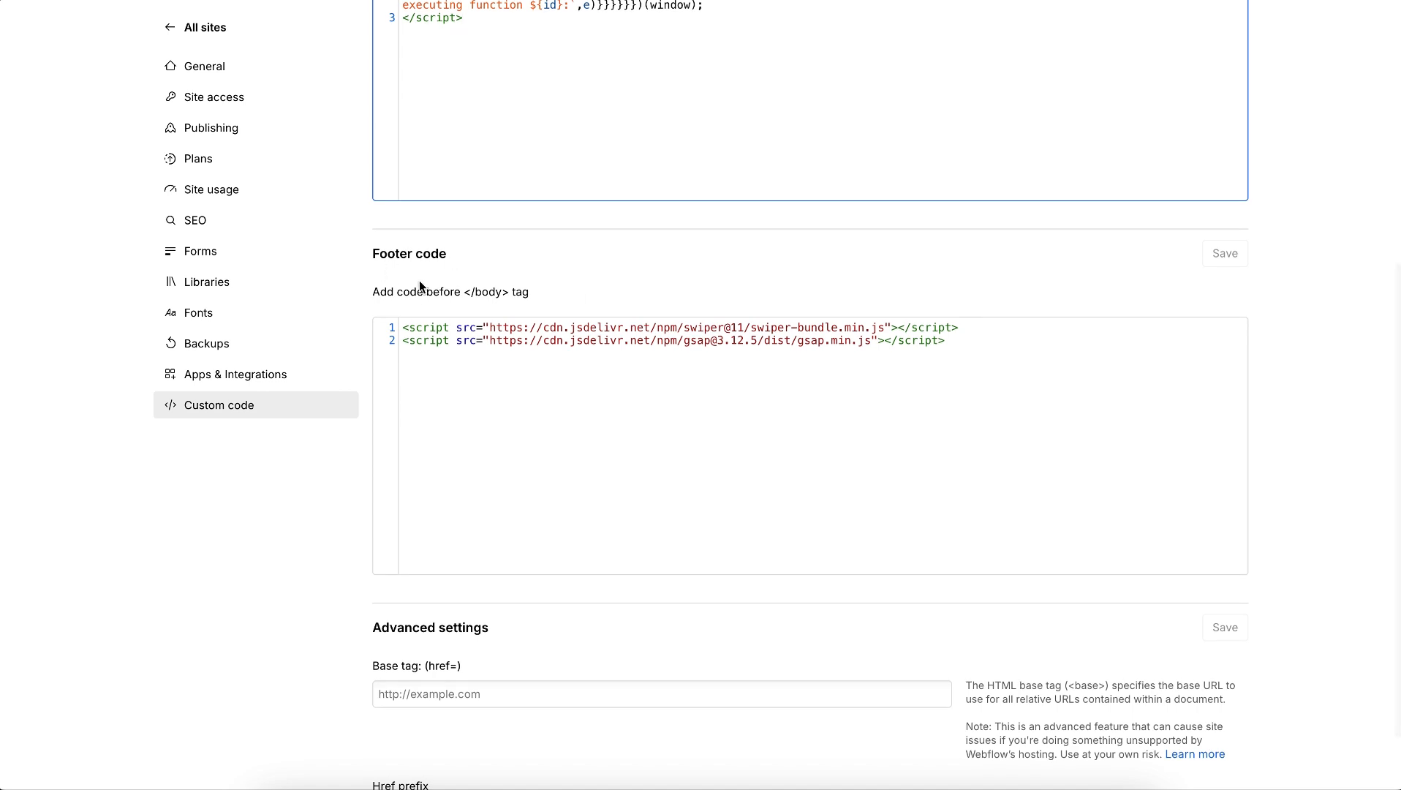
left_click(868, 327)
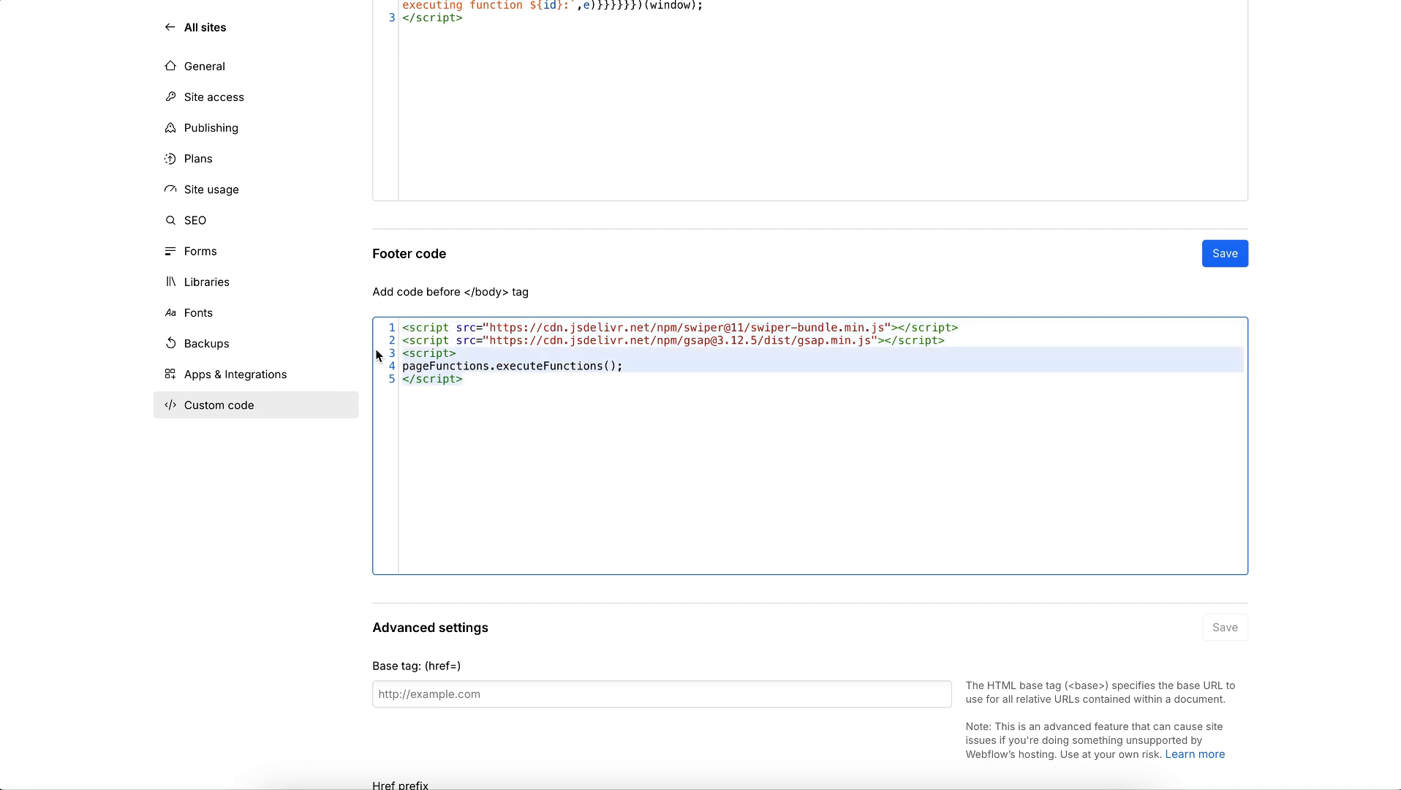
mouse_move(859, 358)
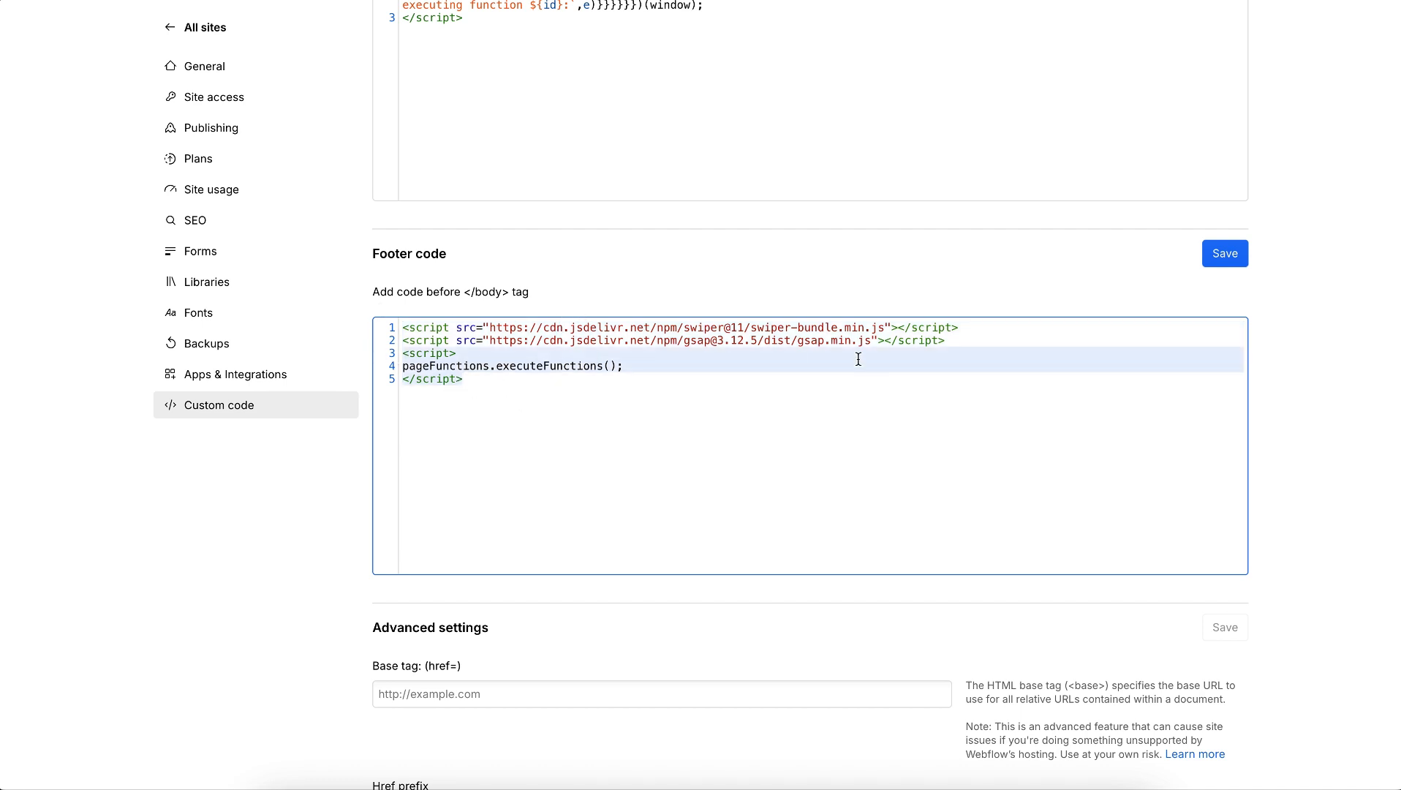
left_click(1226, 253)
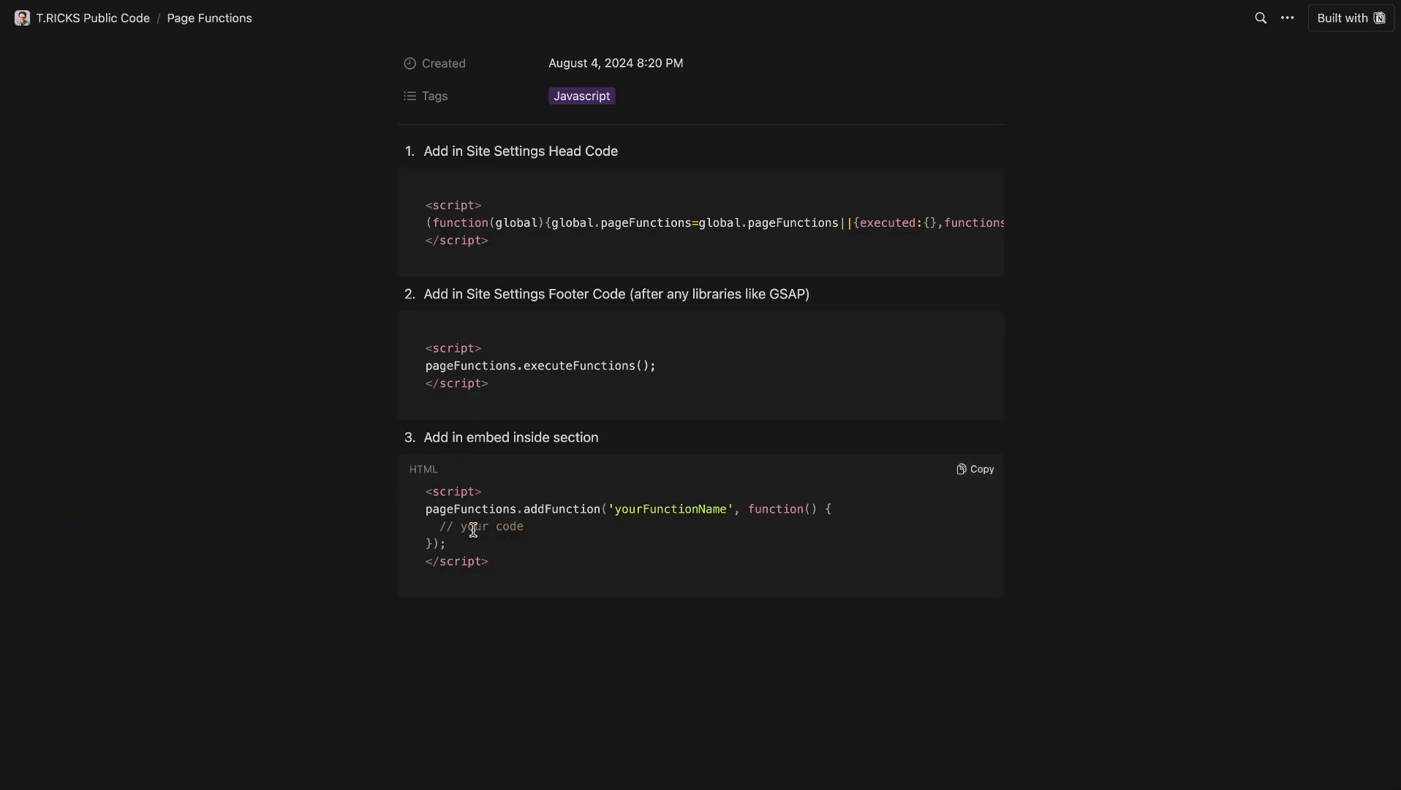
mouse_move(968, 482)
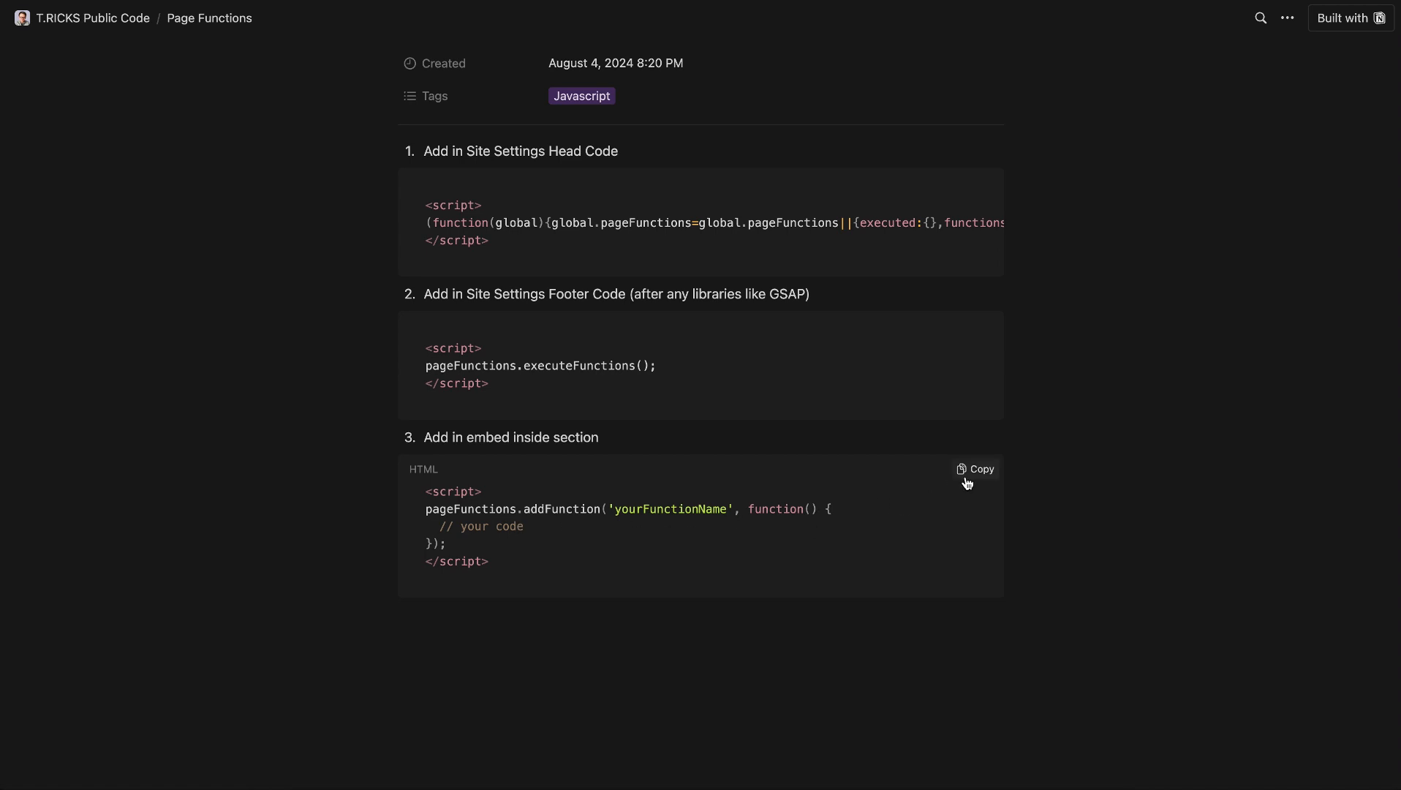
- Copy the addFunction embed snippet and reopen the site in the Designer
left_click(974, 468)
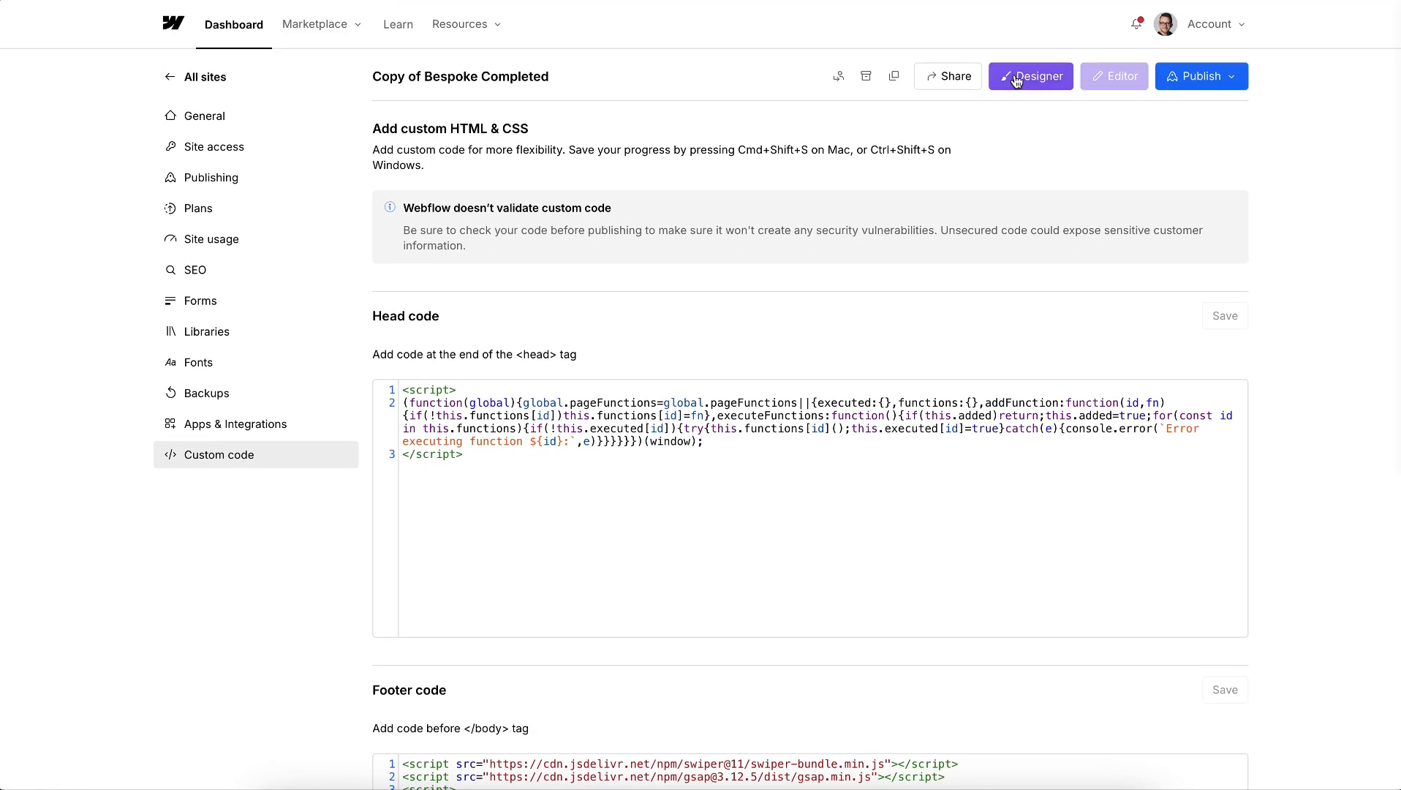
left_click(1031, 76)
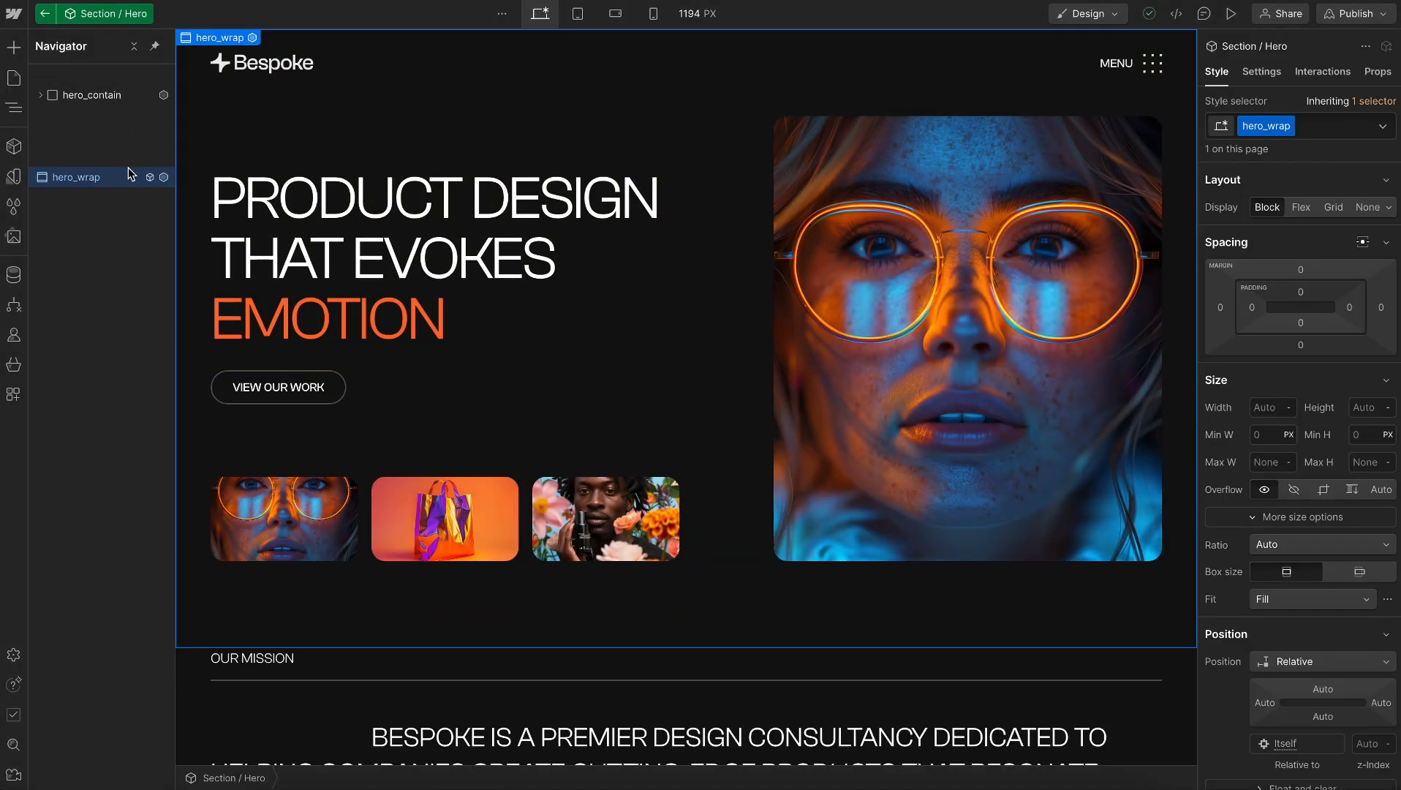
- Add Starter / JS to hero_wrap via Quick Find 'starter' and bring up its embed code
type("s")
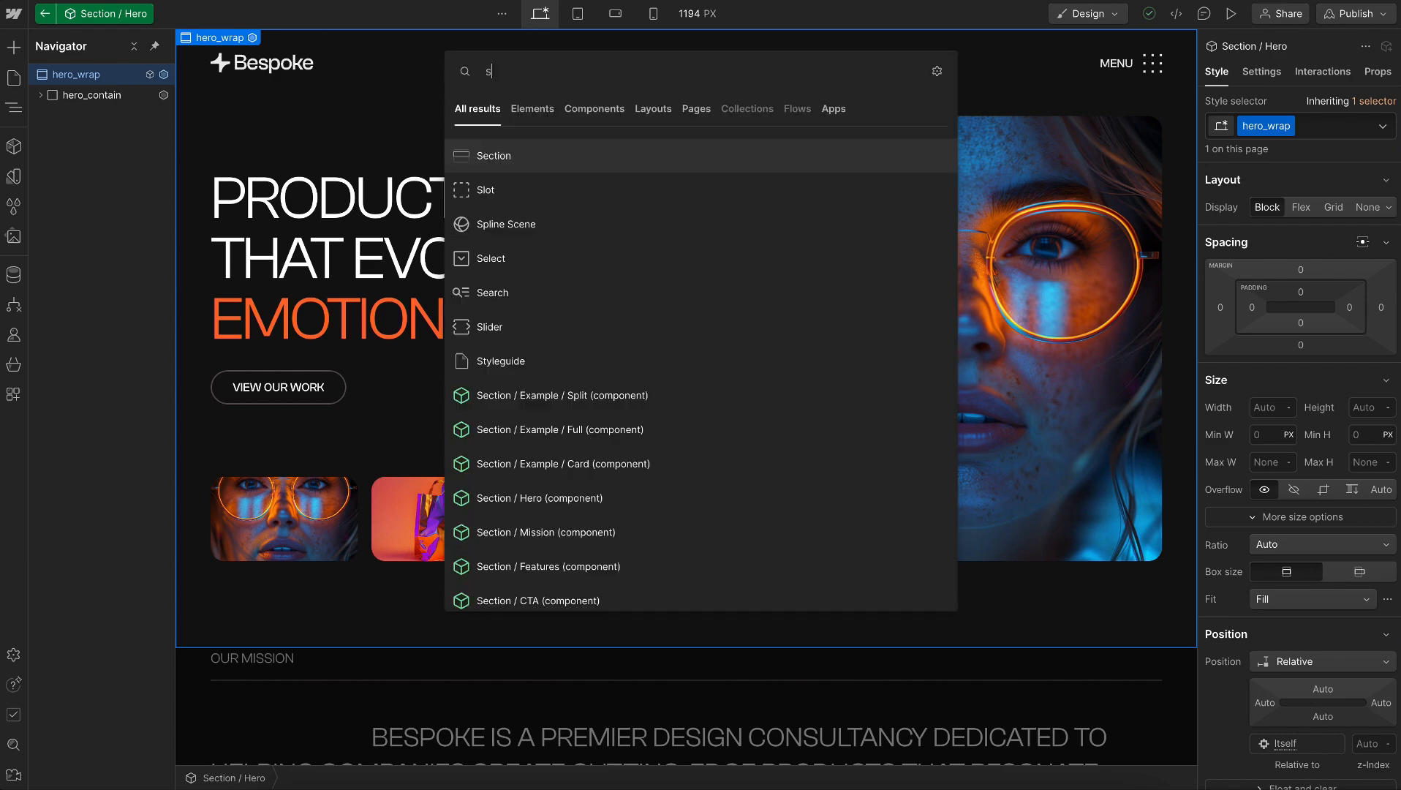
type("tarter")
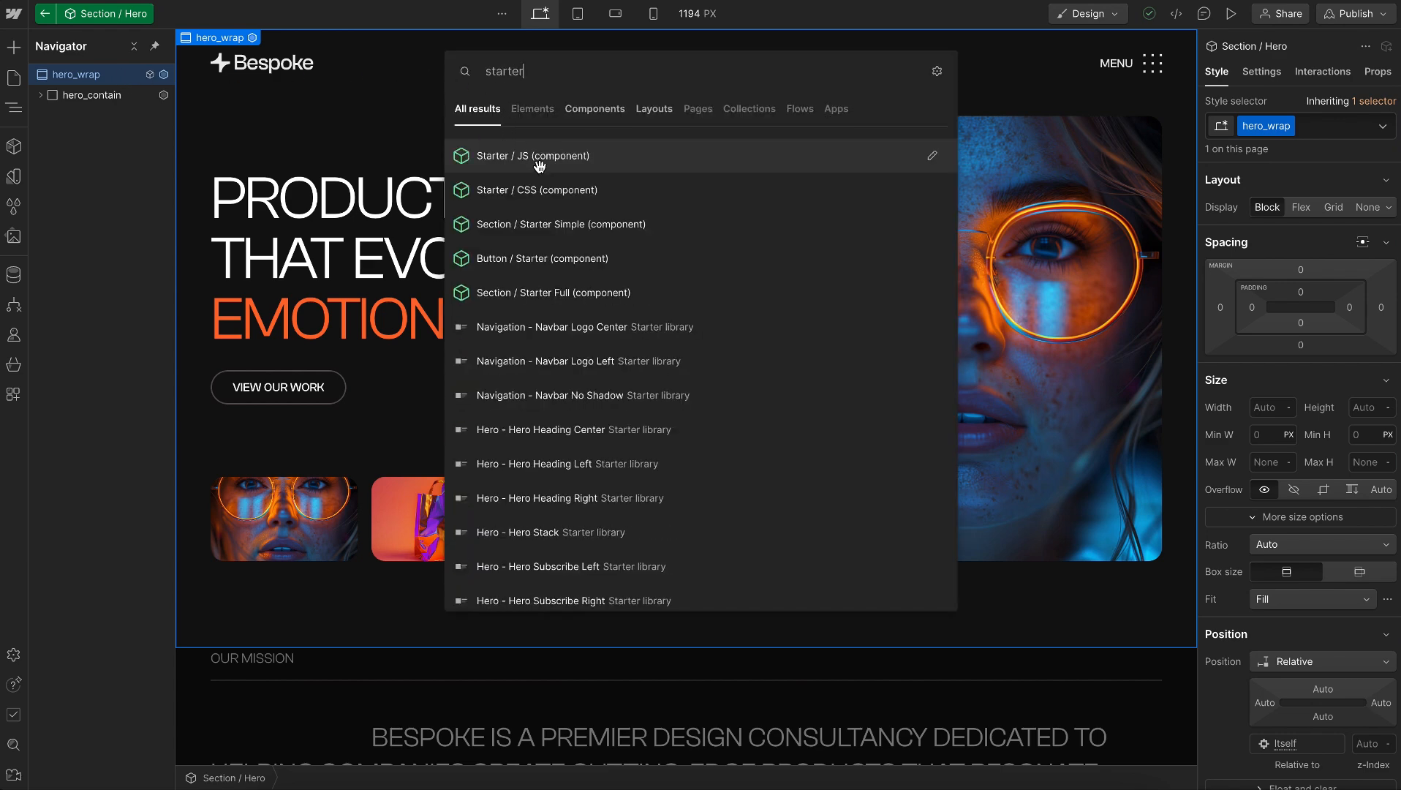
mouse_move(608, 162)
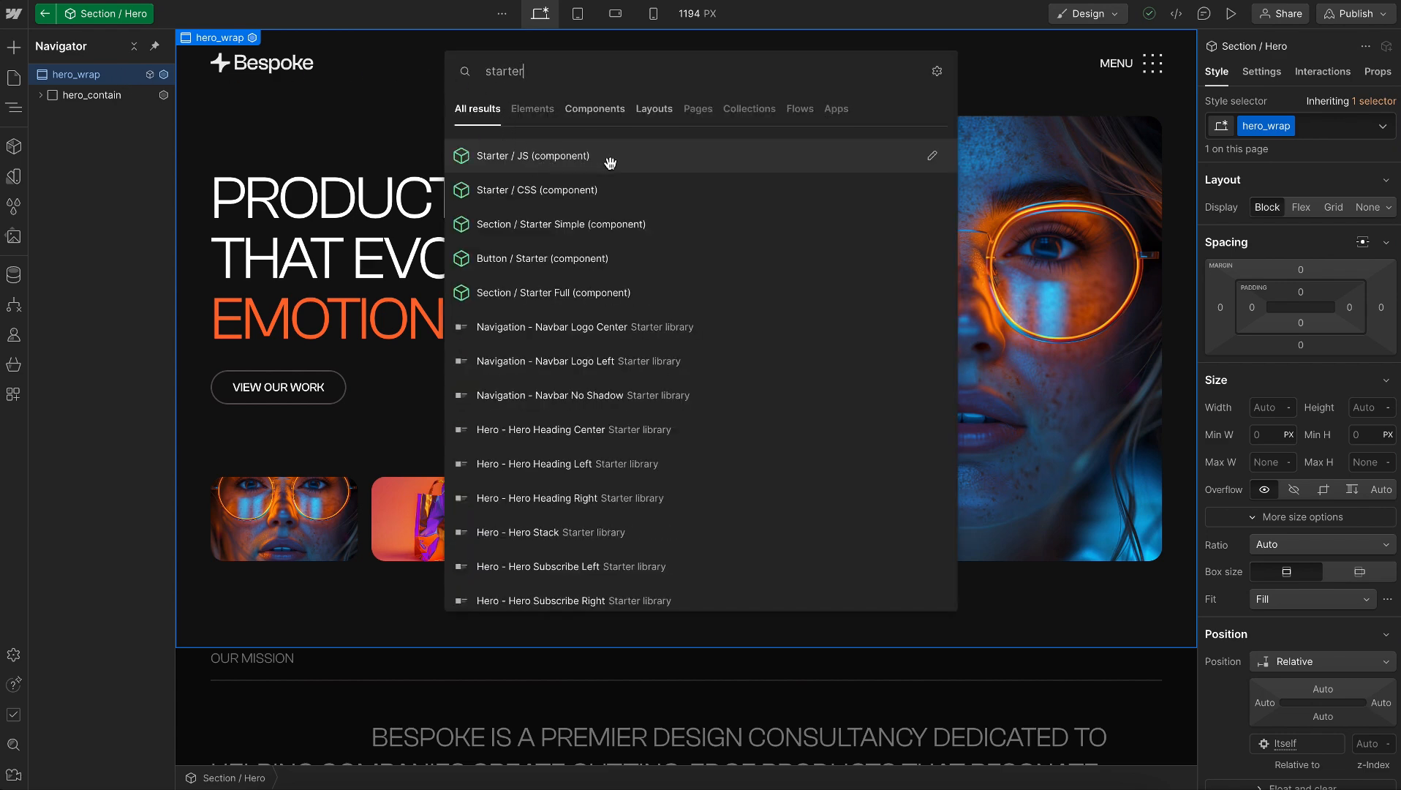
left_click(532, 155)
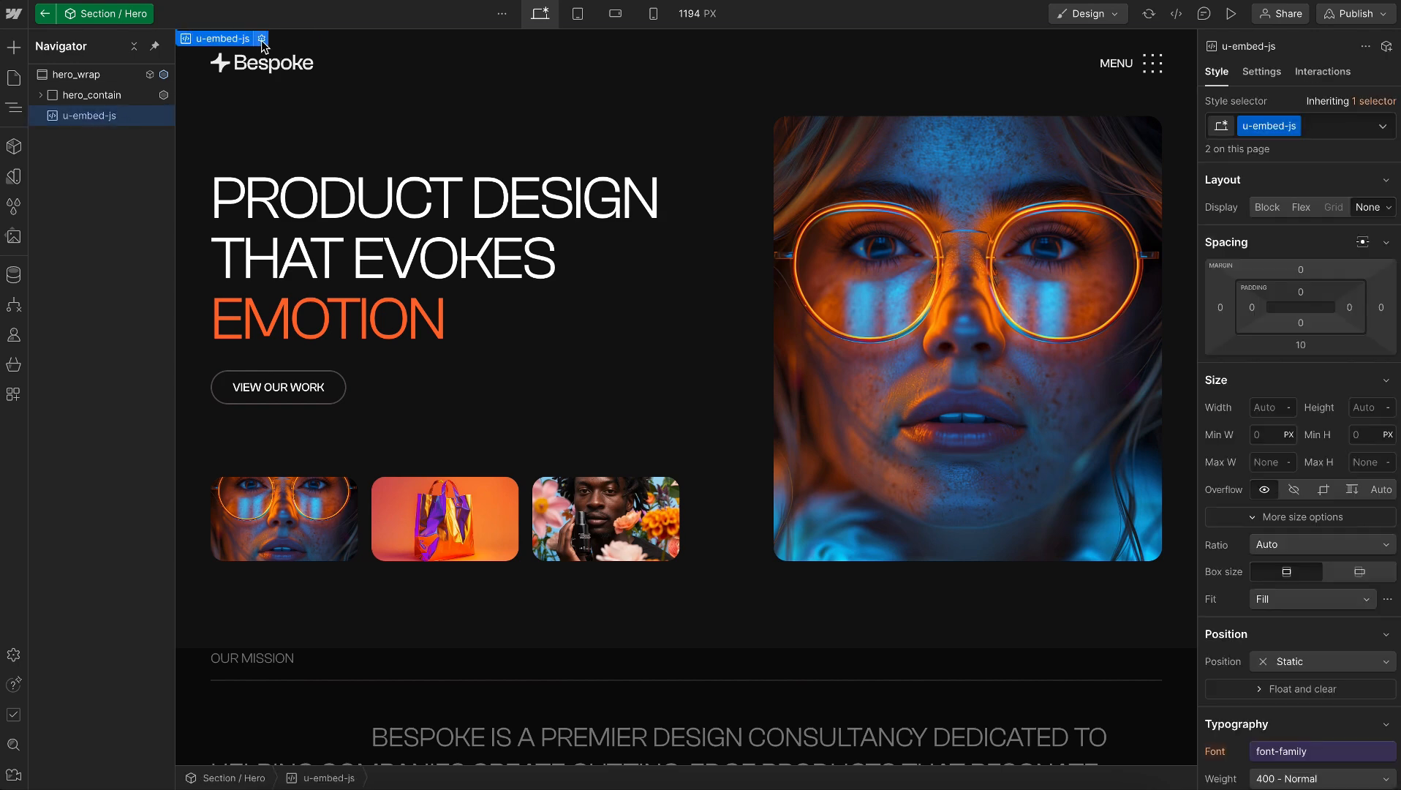
left_click(260, 38)
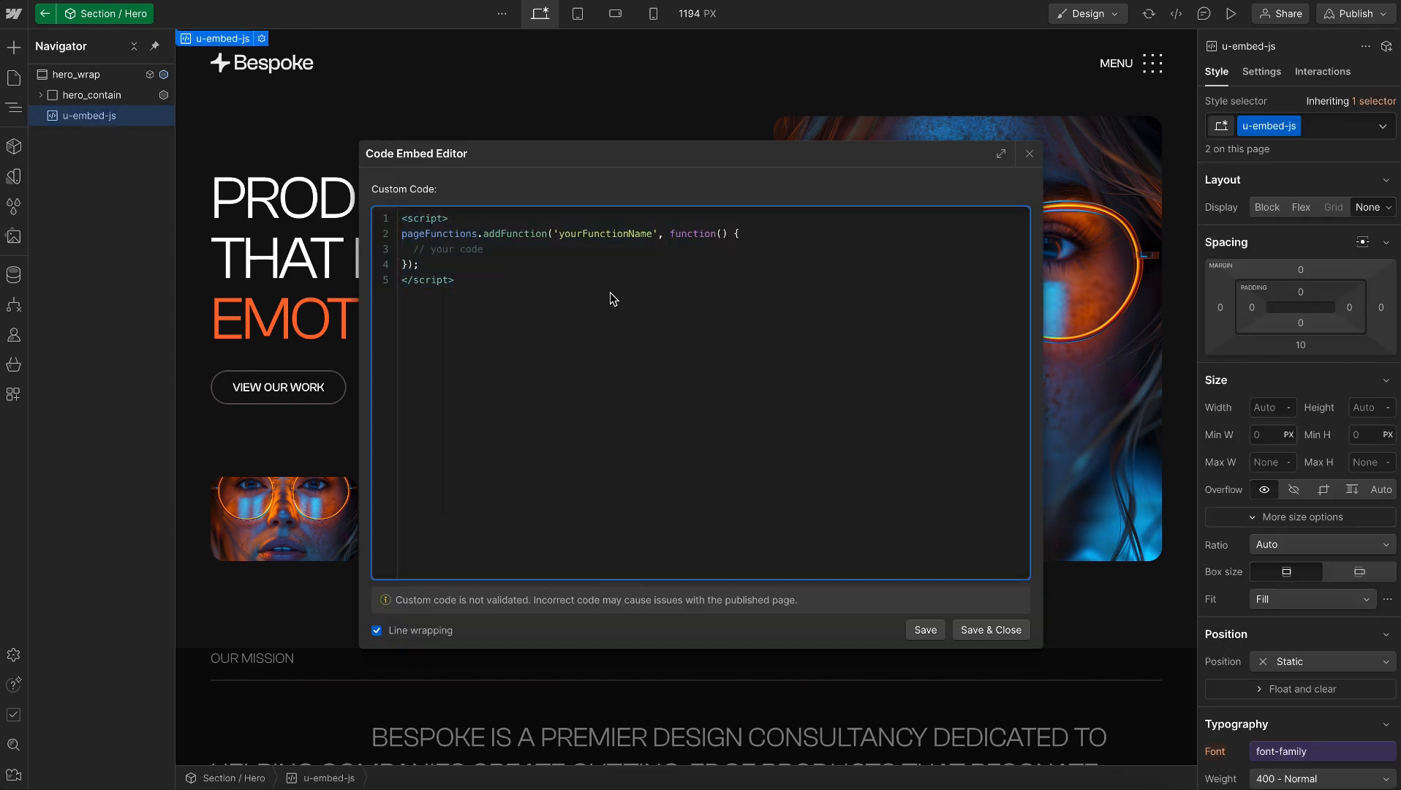
- Rename the function to heroSection, add let tl = gsap.timeline();, and Save & Close
double_click(606, 233)
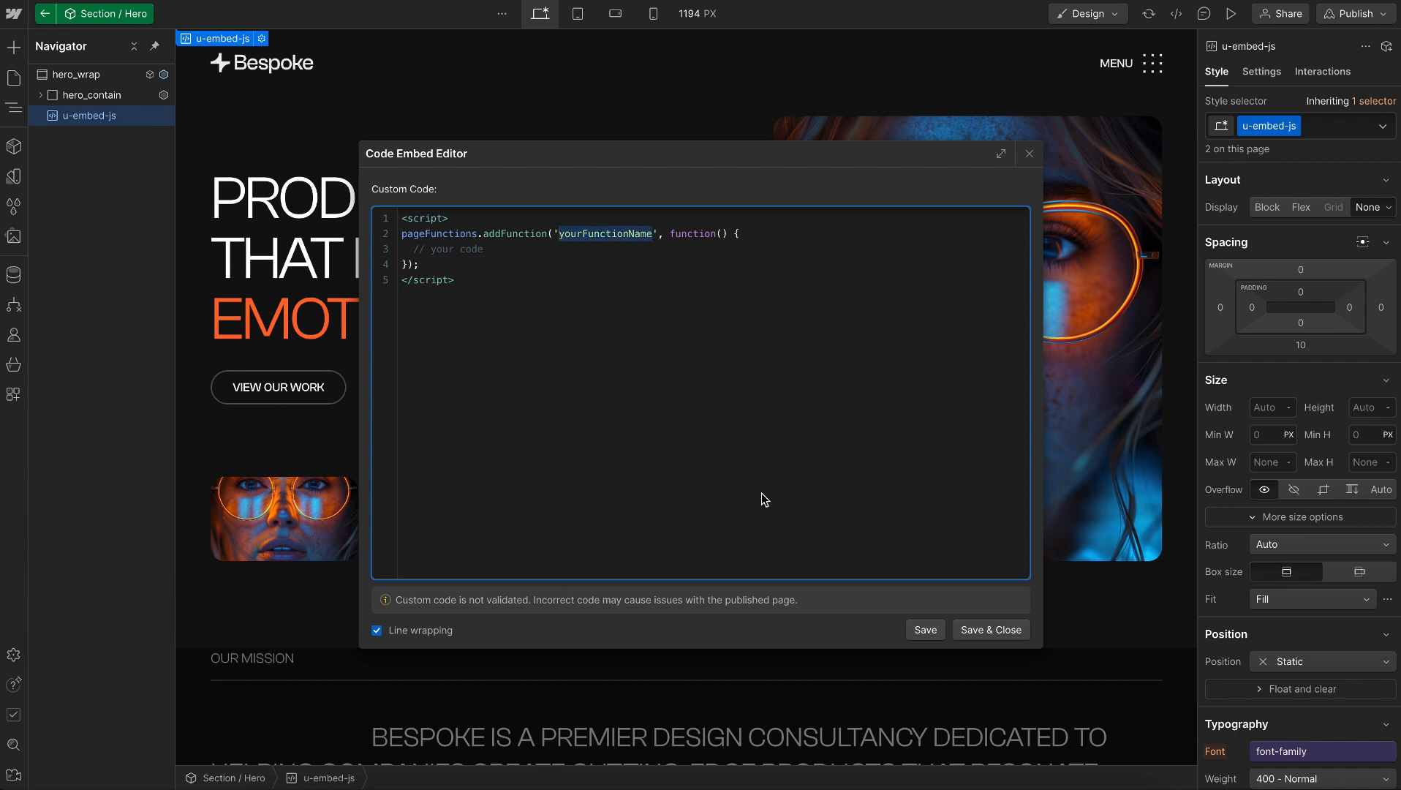
type("heroSecti")
left_click(714, 248)
type("let tl")
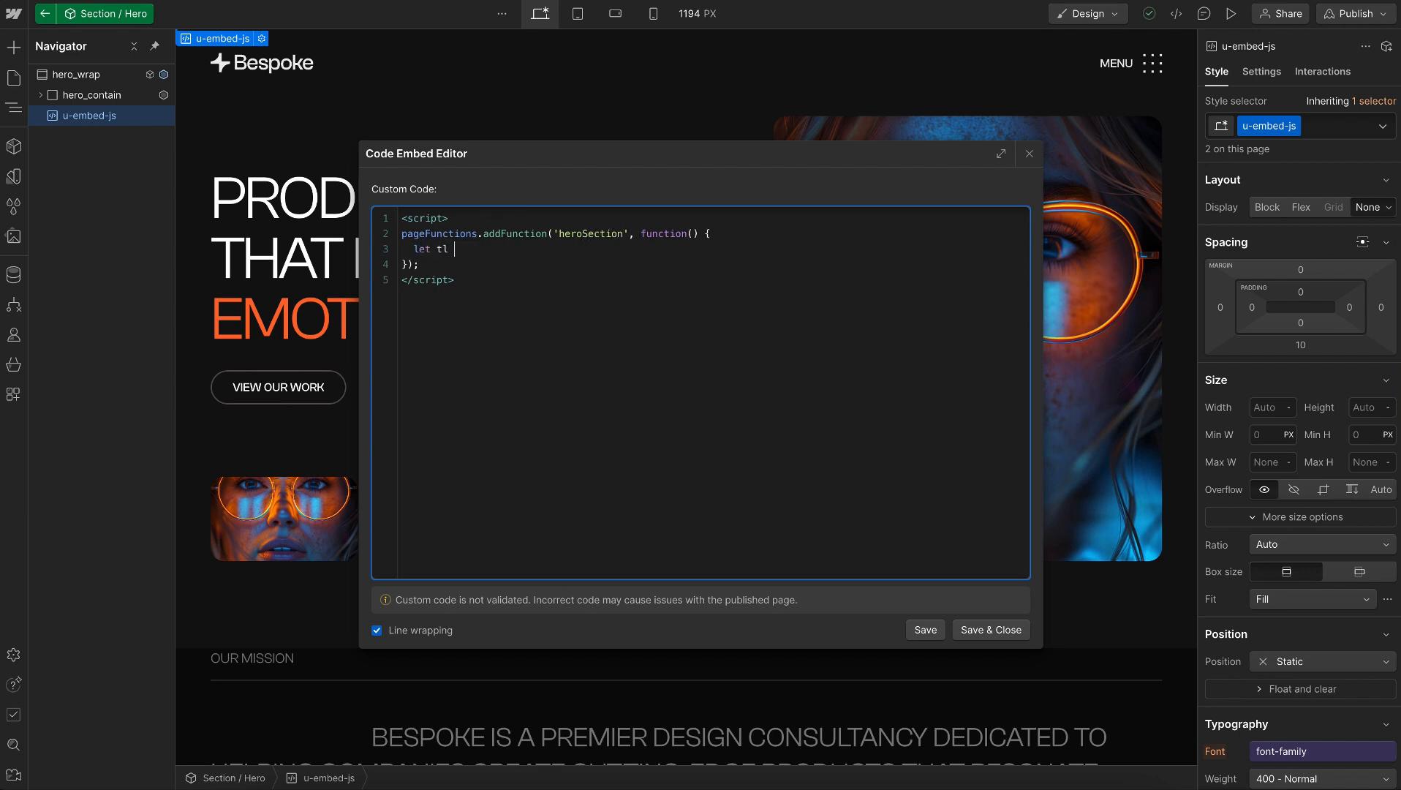
type("= gsap.timelin")
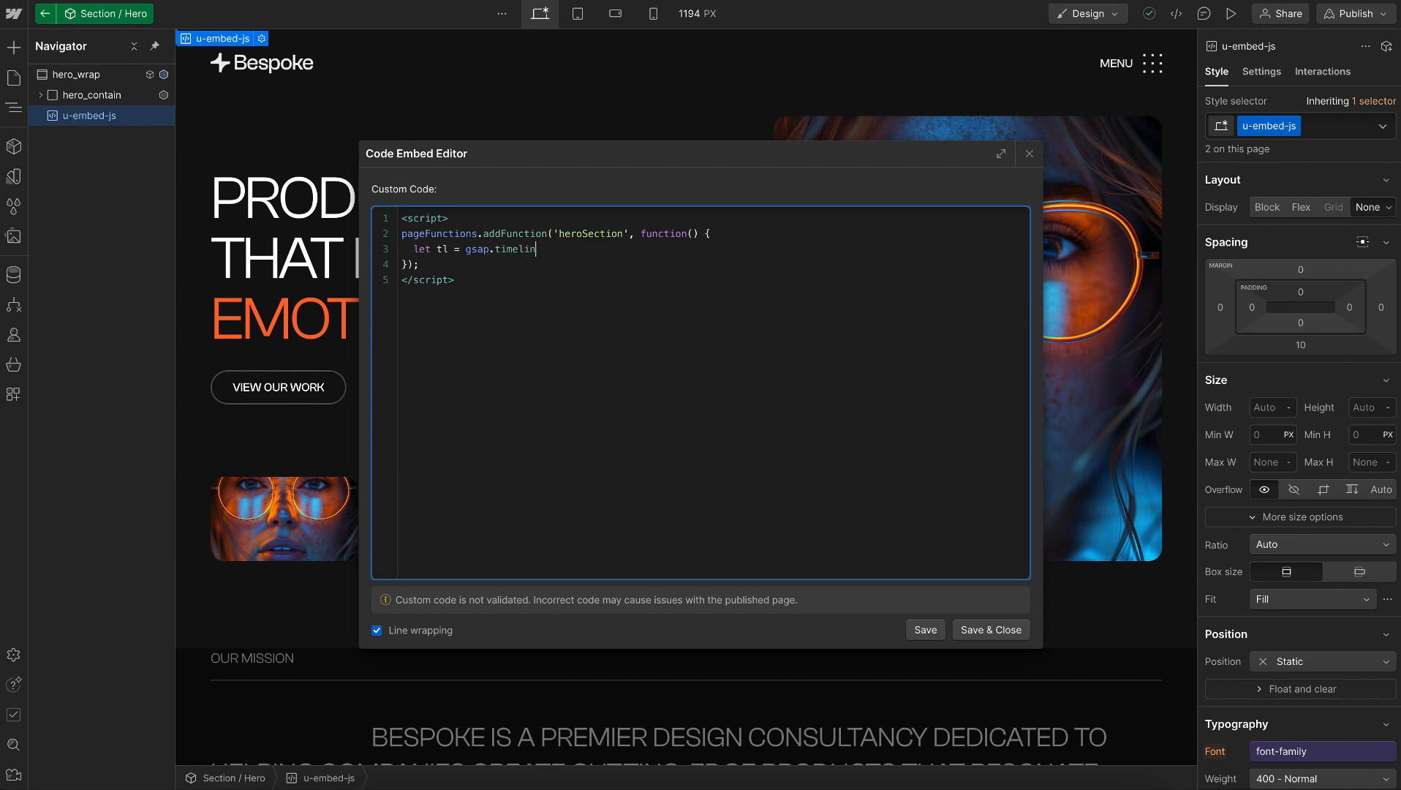
type("e();")
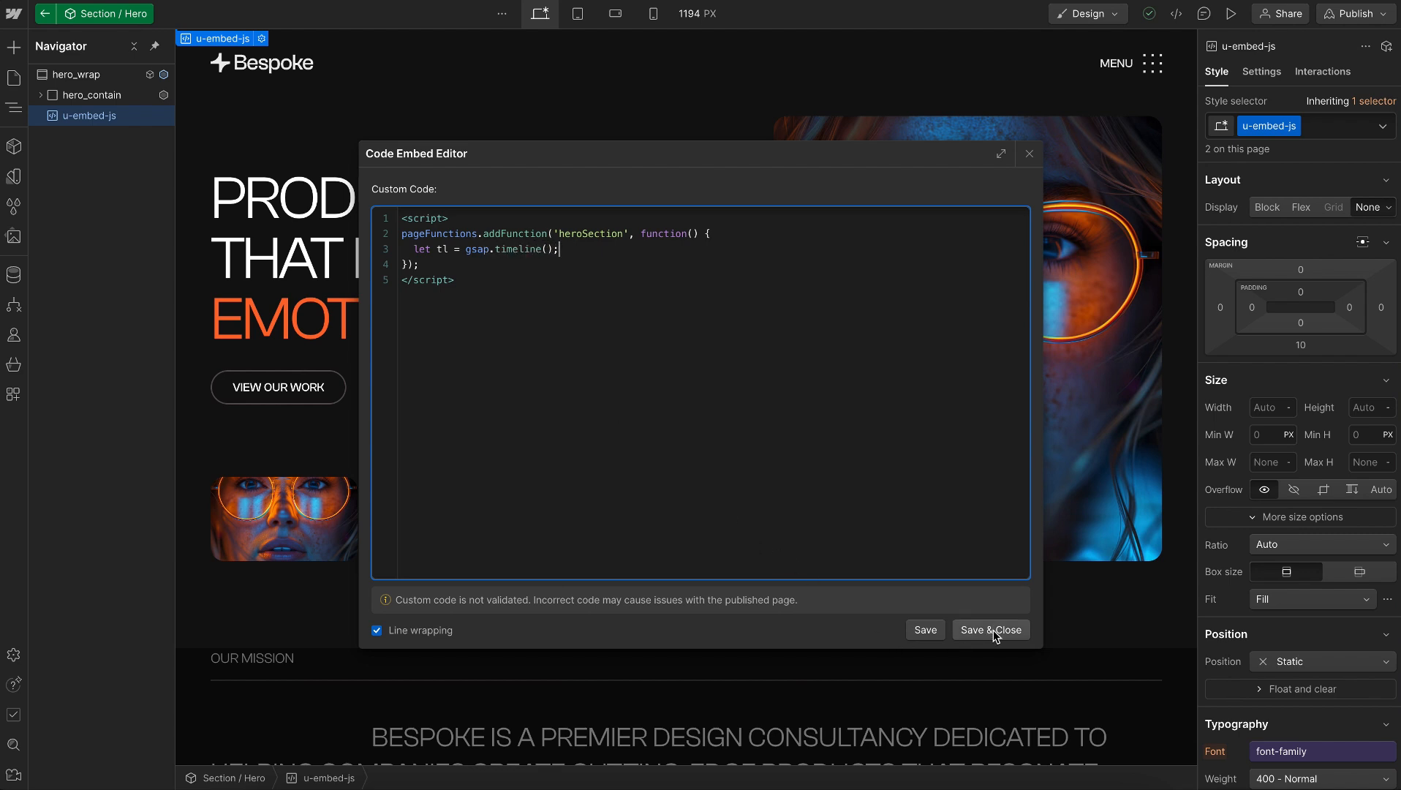
left_click(992, 629)
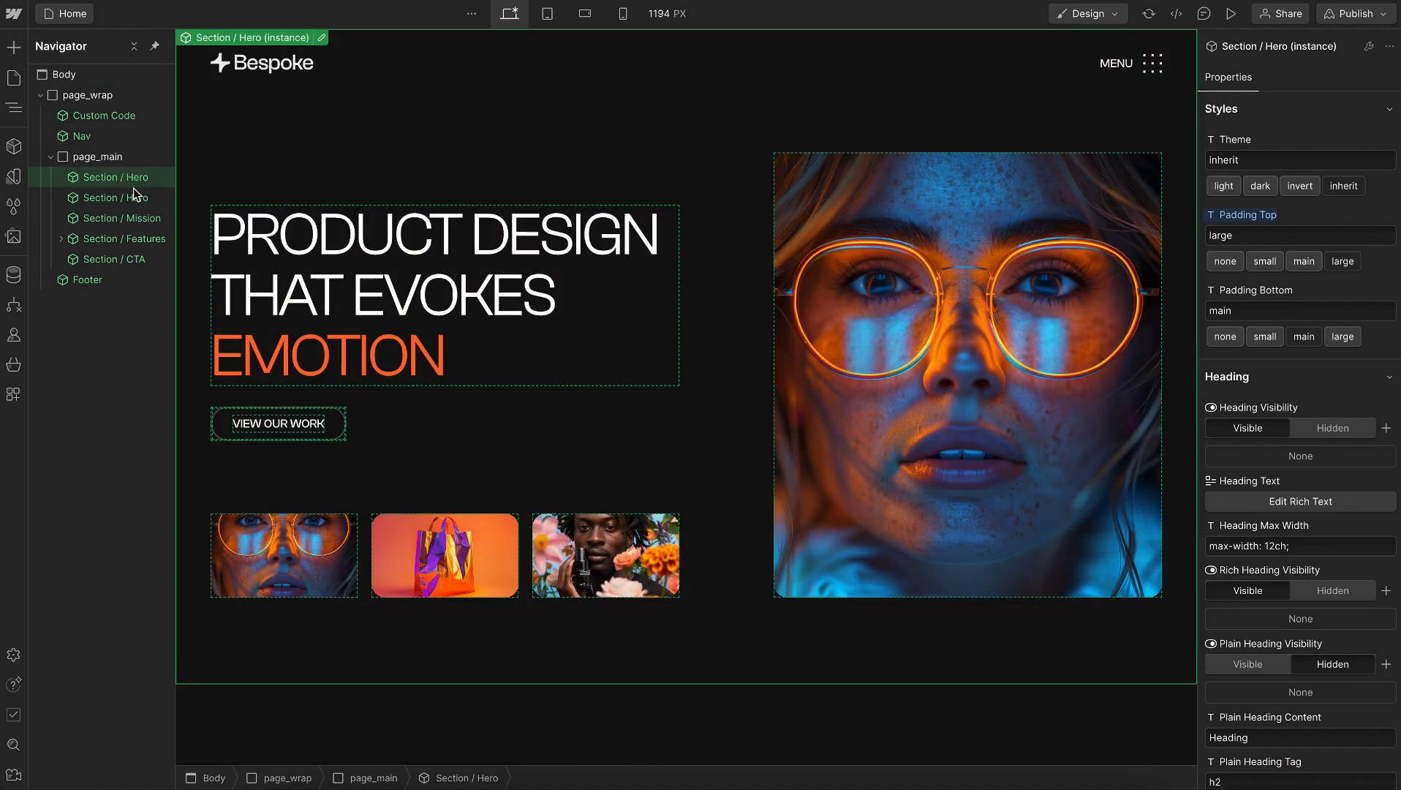
- Select the second Section / Hero instance on the Home page in the Navigator
left_click(116, 197)
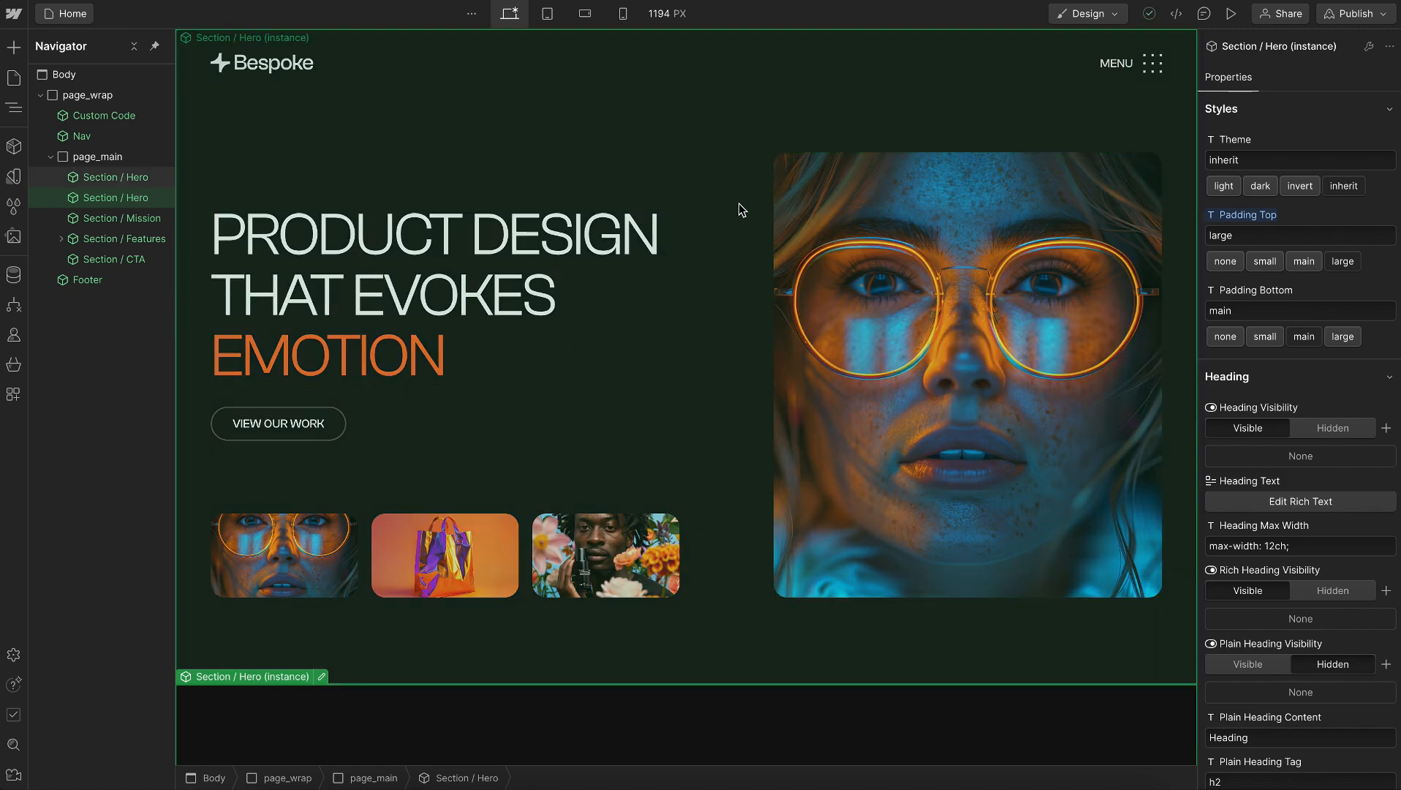
mouse_move(749, 212)
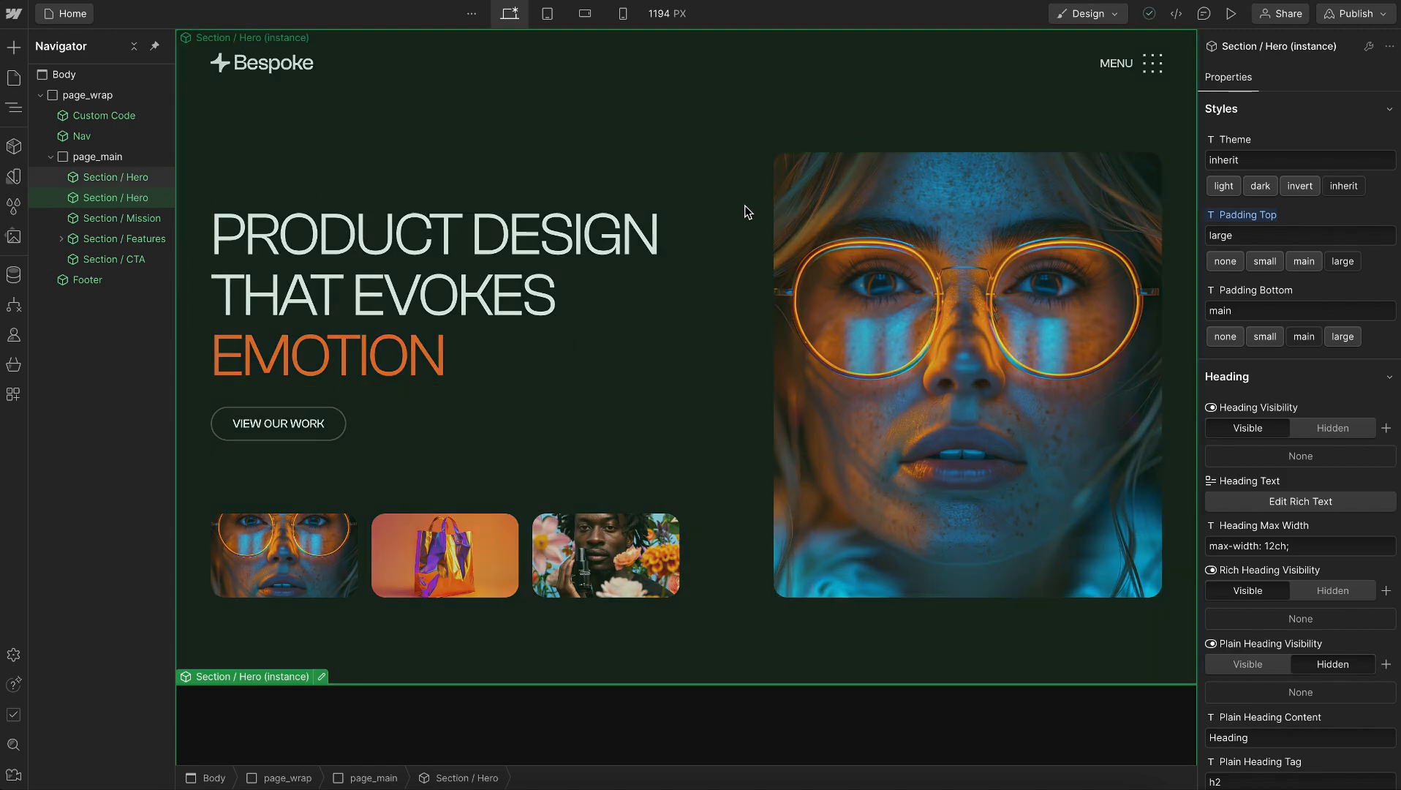